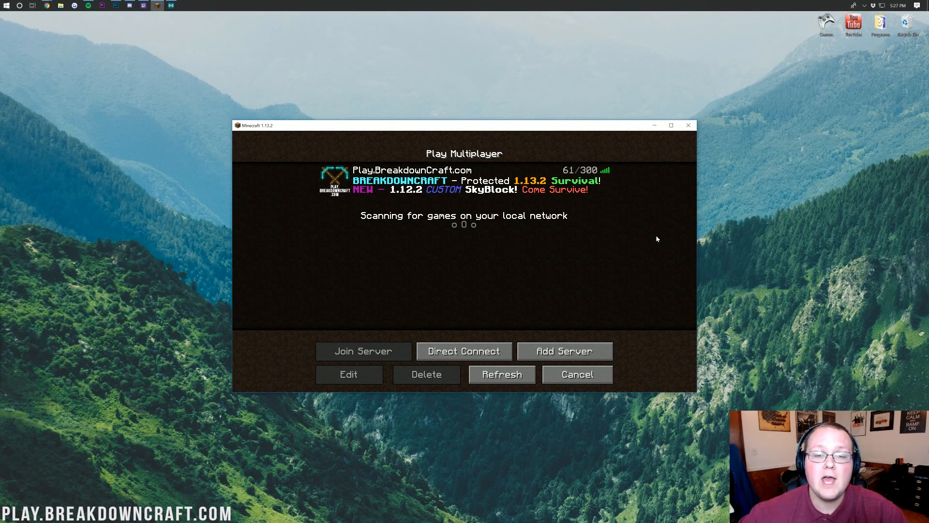
pyautogui.moveTo(337, 179)
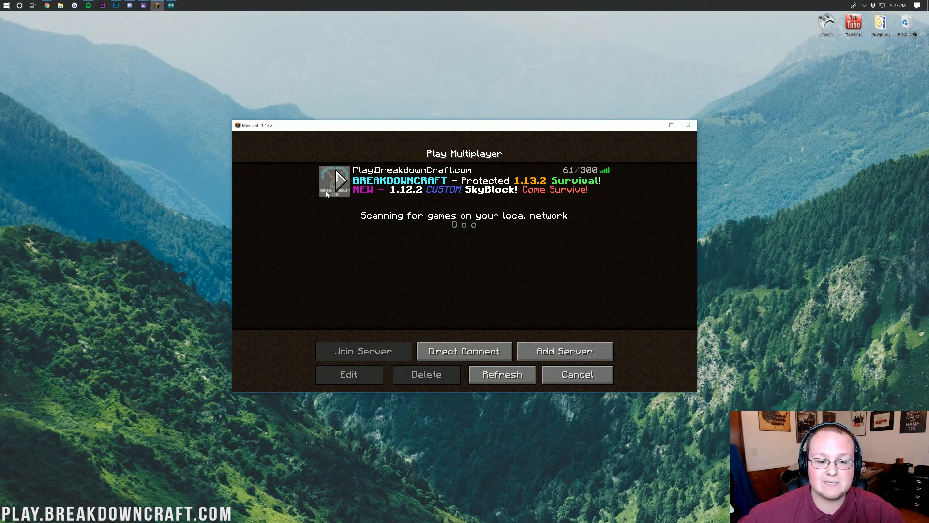
pyautogui.moveTo(339, 262)
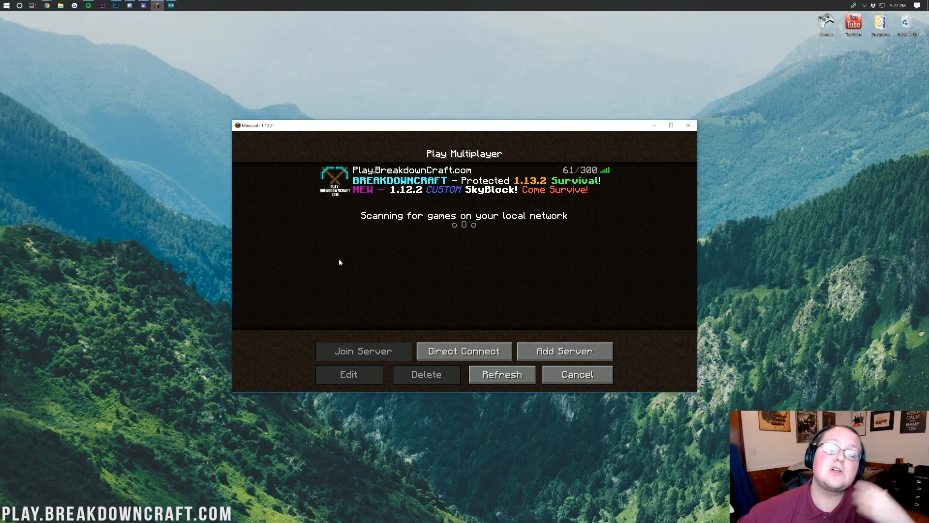
pyautogui.moveTo(362, 242)
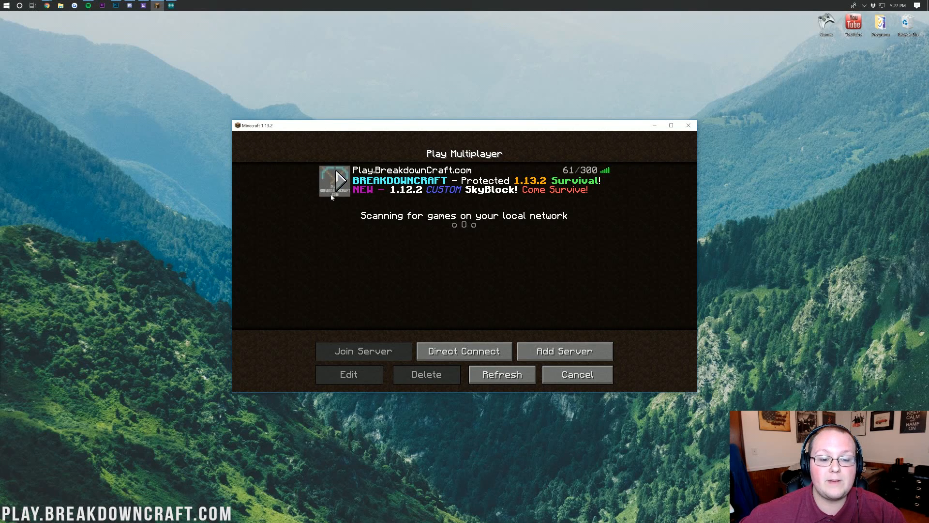
# - Scroll through the Apex Hosting homepage features and open the monthly server plans
pyautogui.click(501, 374)
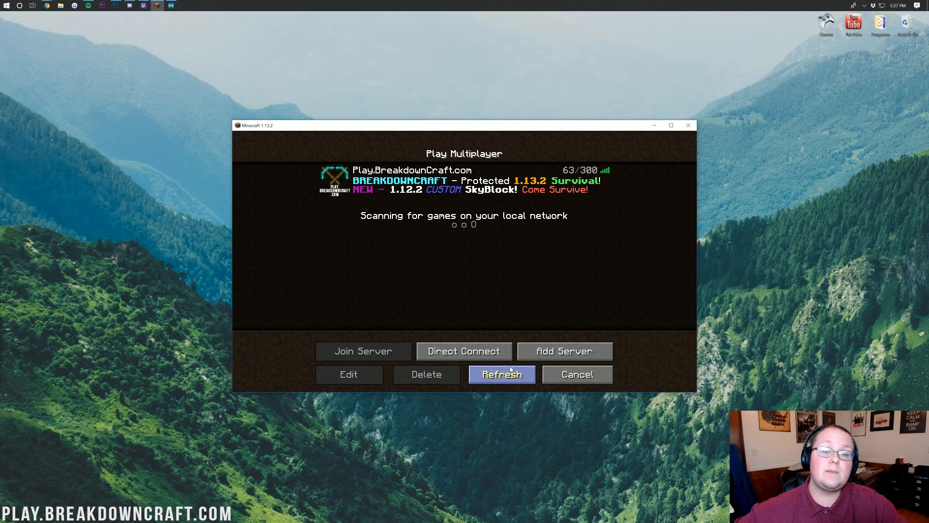
pyautogui.moveTo(498, 279)
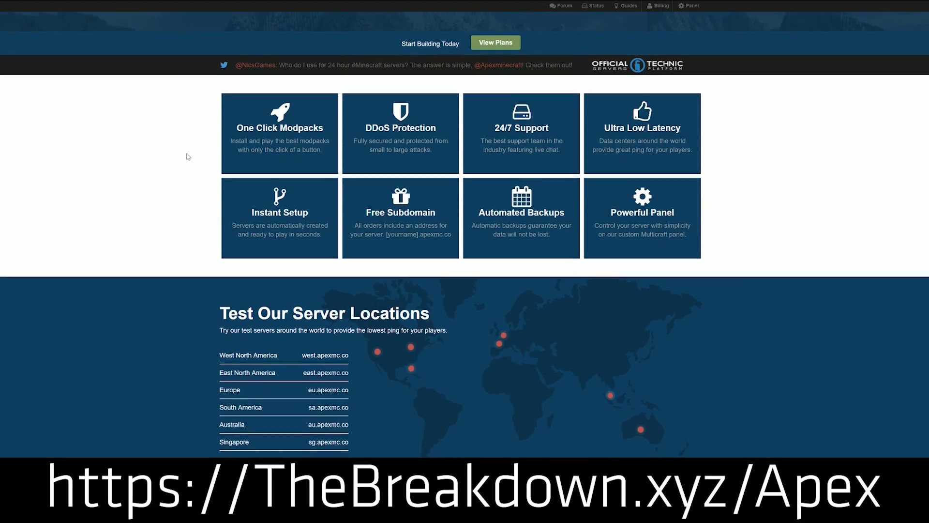
pyautogui.scroll(-3)
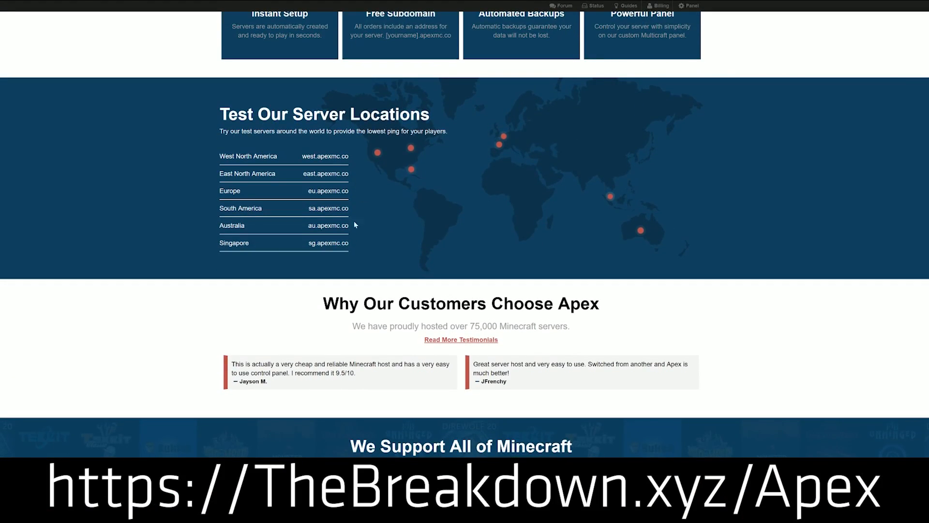
pyautogui.scroll(-3)
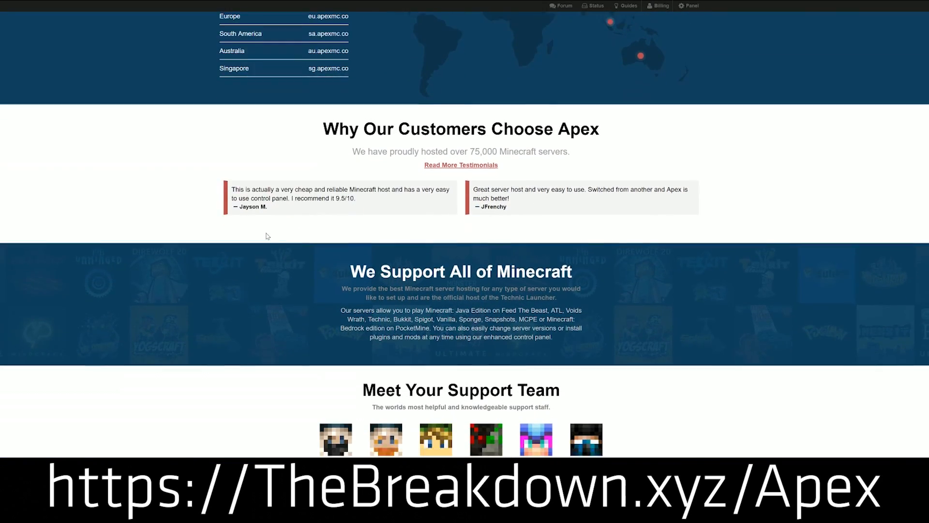
pyautogui.scroll(-3)
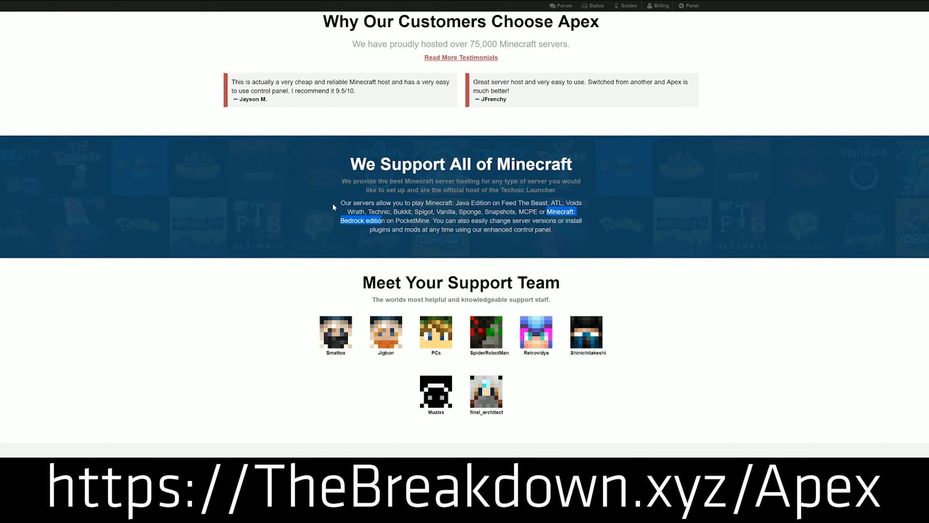
pyautogui.scroll(-3)
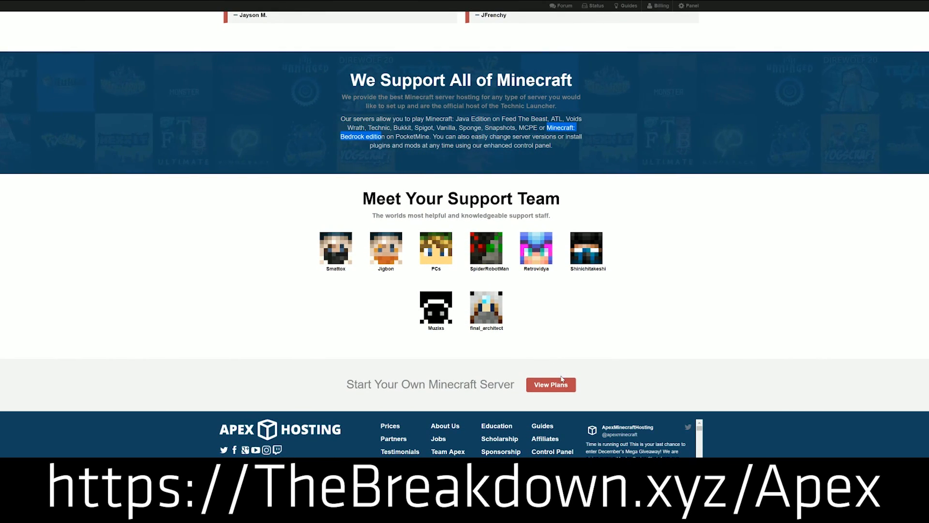
pyautogui.click(550, 384)
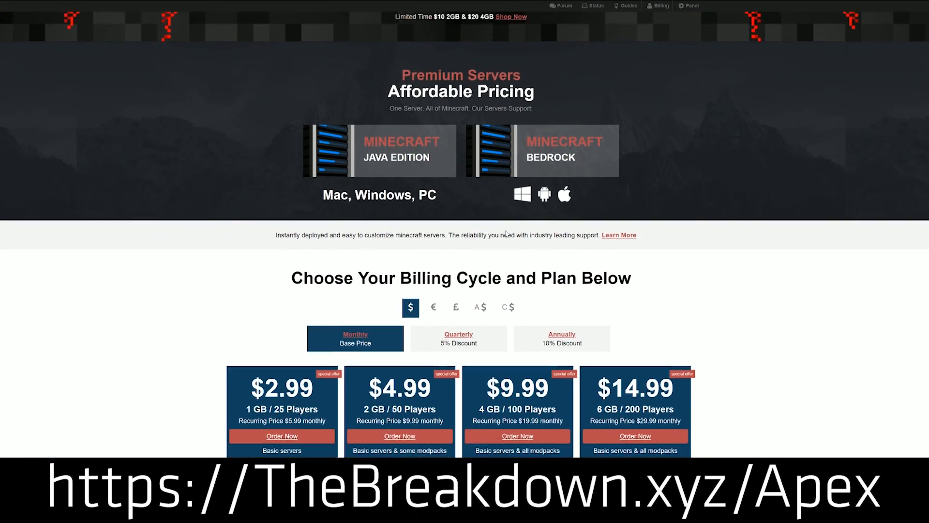
pyautogui.scroll(-3)
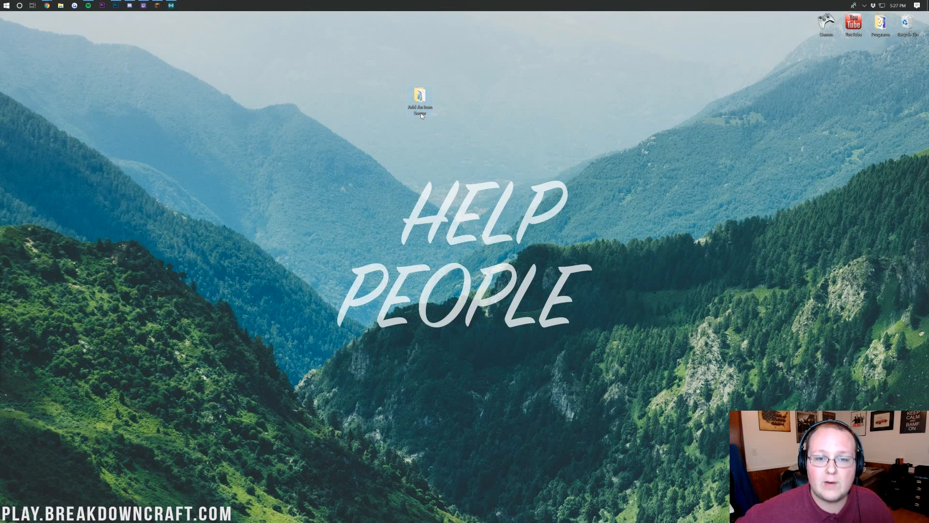
pyautogui.moveTo(421, 97)
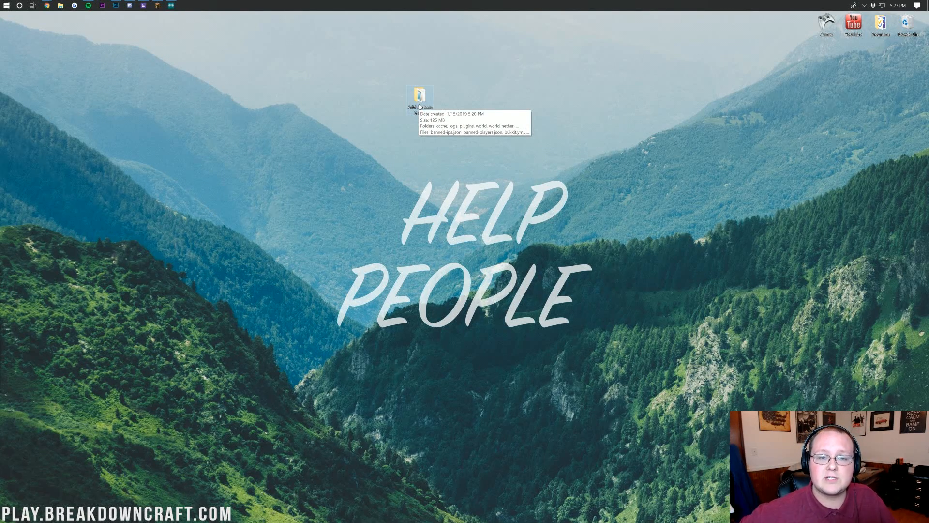
# - Open the desktop 'Add An Icon Server' folder and look through its server files
pyautogui.doubleClick(420, 96)
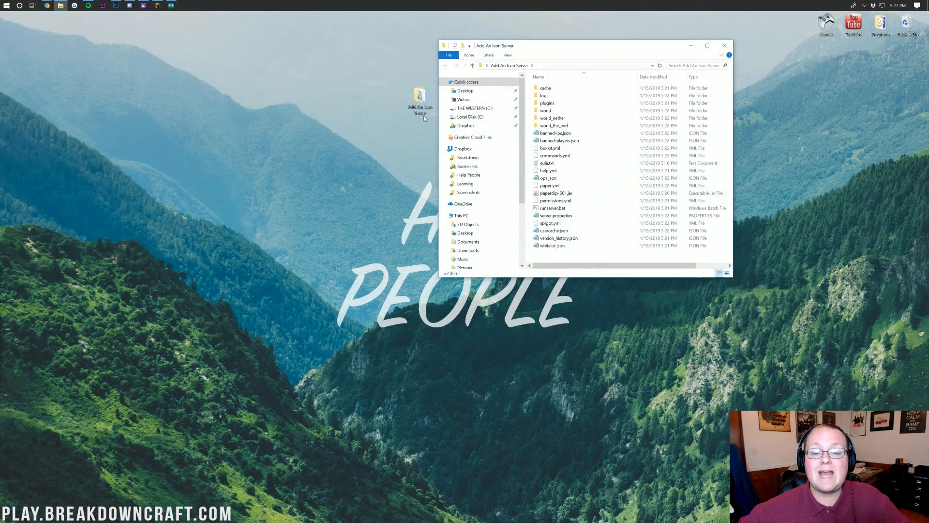
pyautogui.click(551, 223)
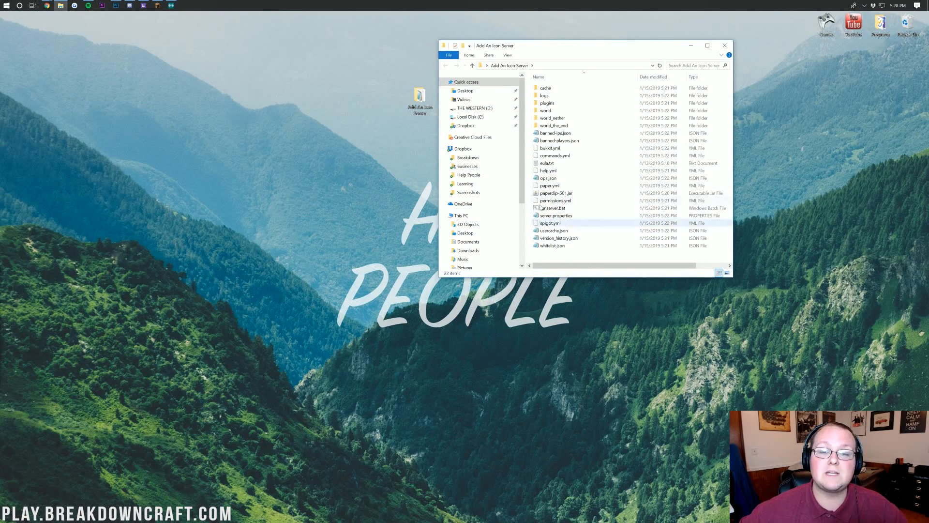
pyautogui.click(554, 155)
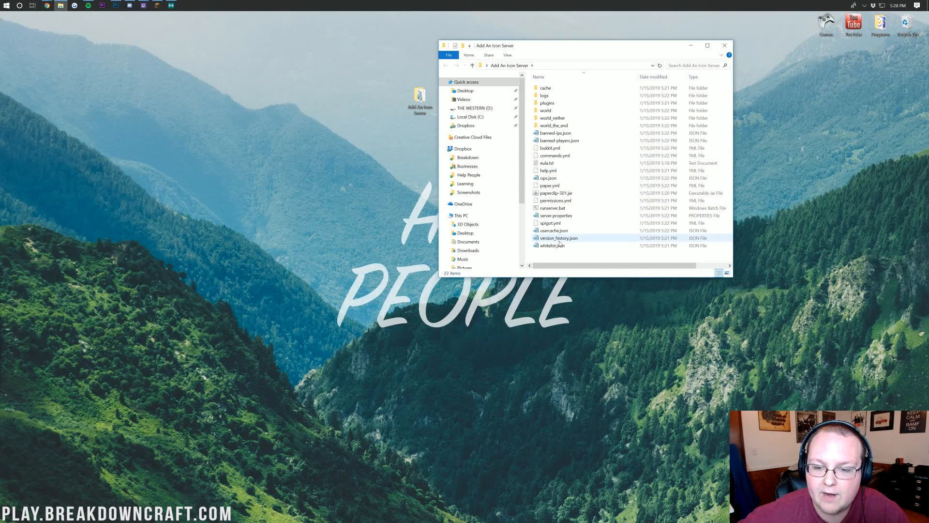
pyautogui.moveTo(558, 237)
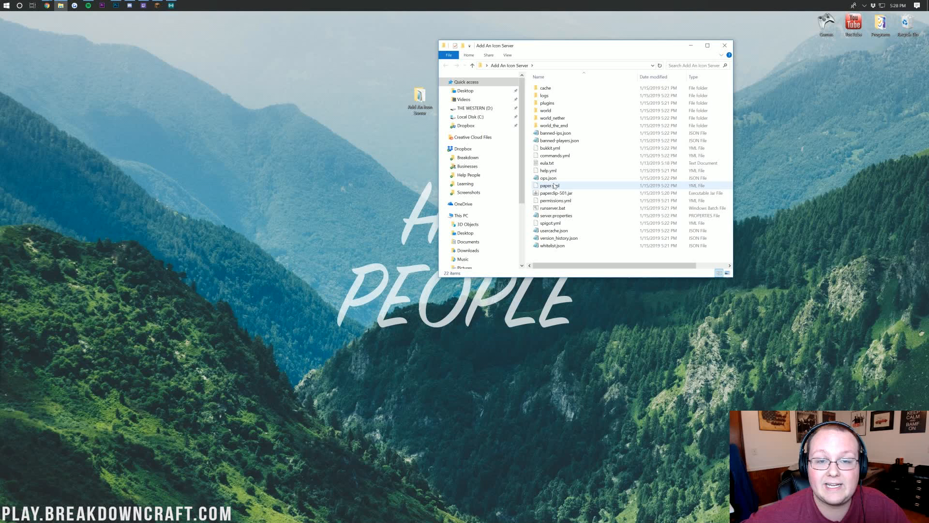
pyautogui.click(548, 178)
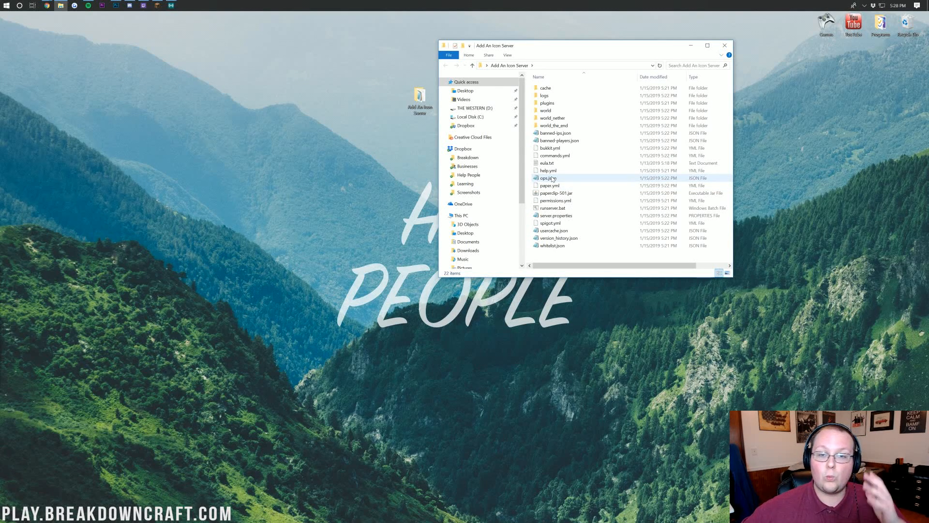
pyautogui.moveTo(548, 177)
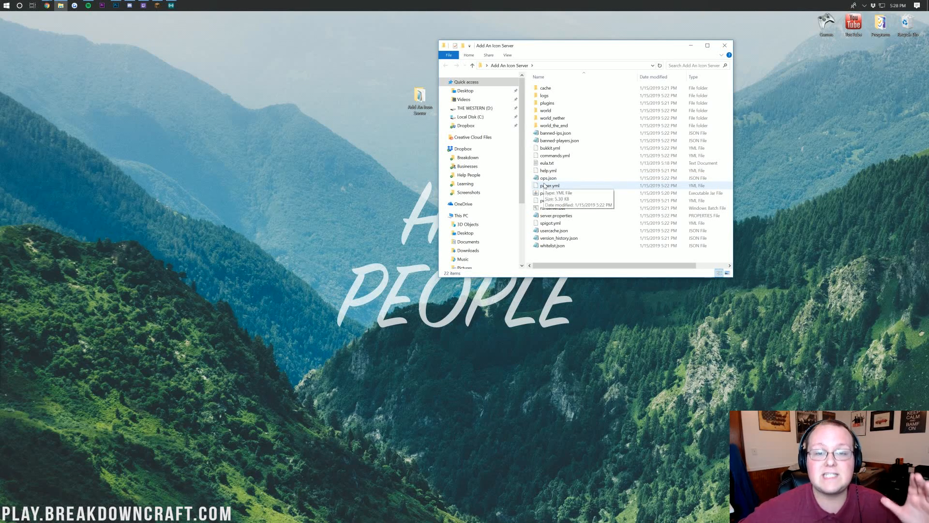
pyautogui.moveTo(117, 13)
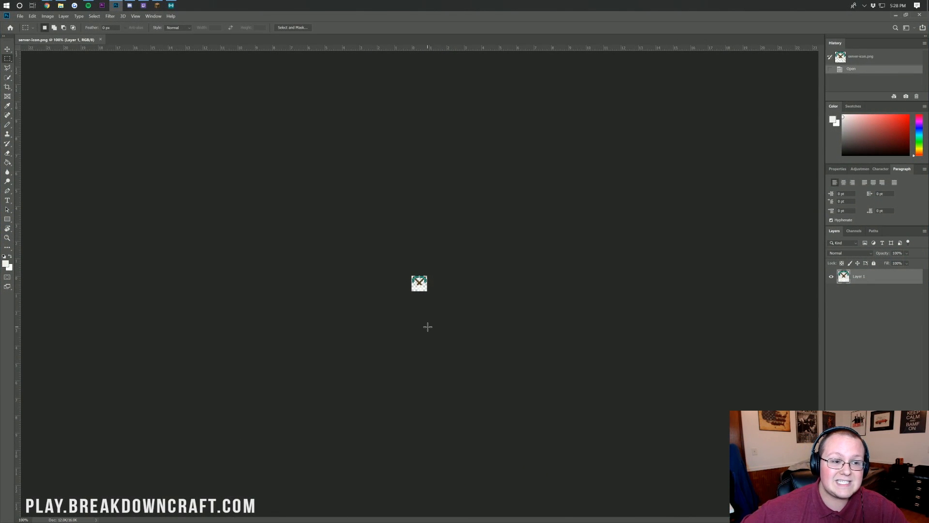
pyautogui.moveTo(431, 301)
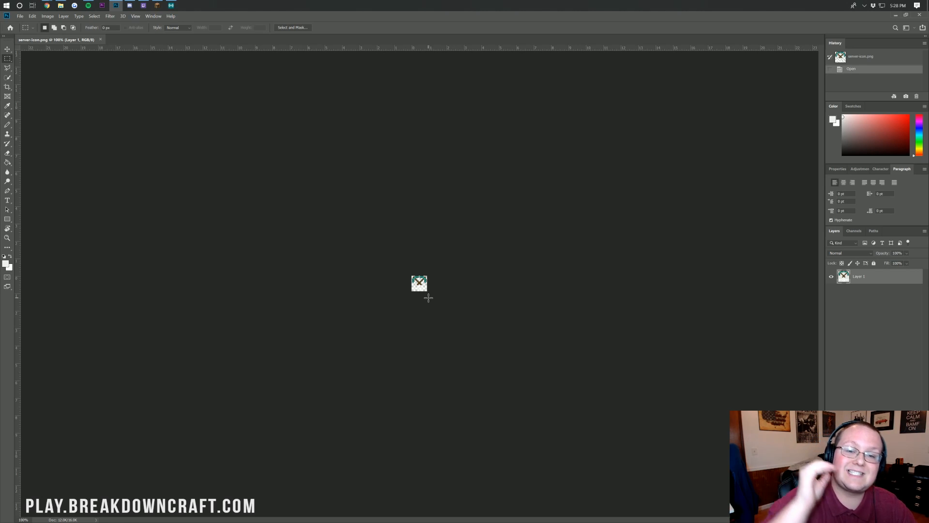
pyautogui.moveTo(433, 301)
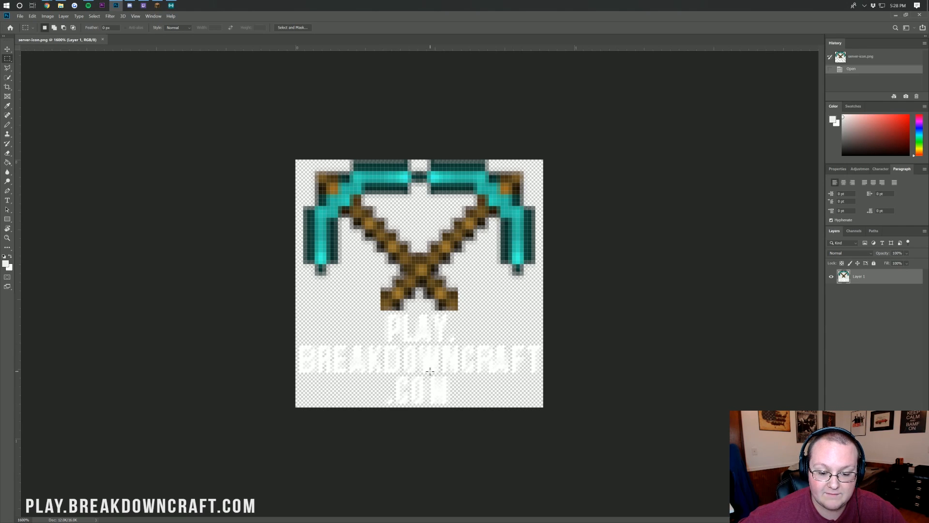
pyautogui.moveTo(605, 318)
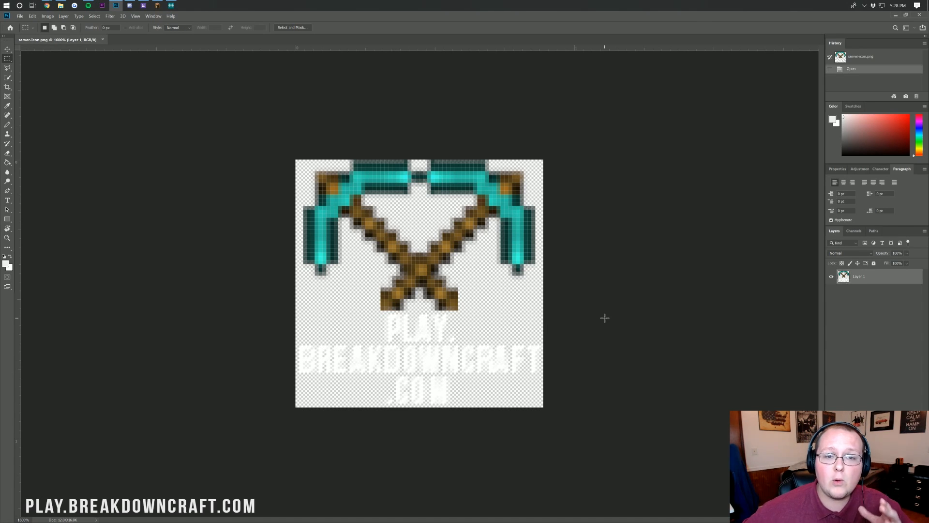
pyautogui.moveTo(173, 36)
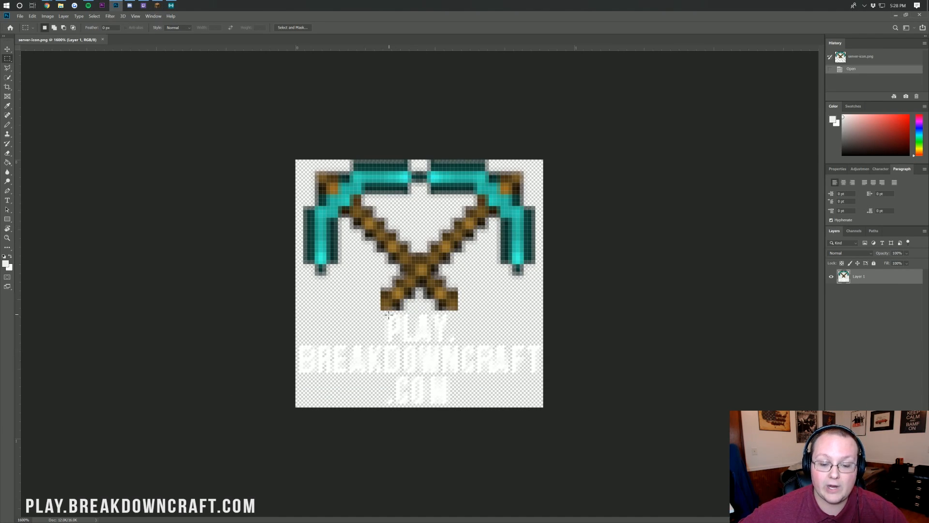
pyautogui.moveTo(389, 315)
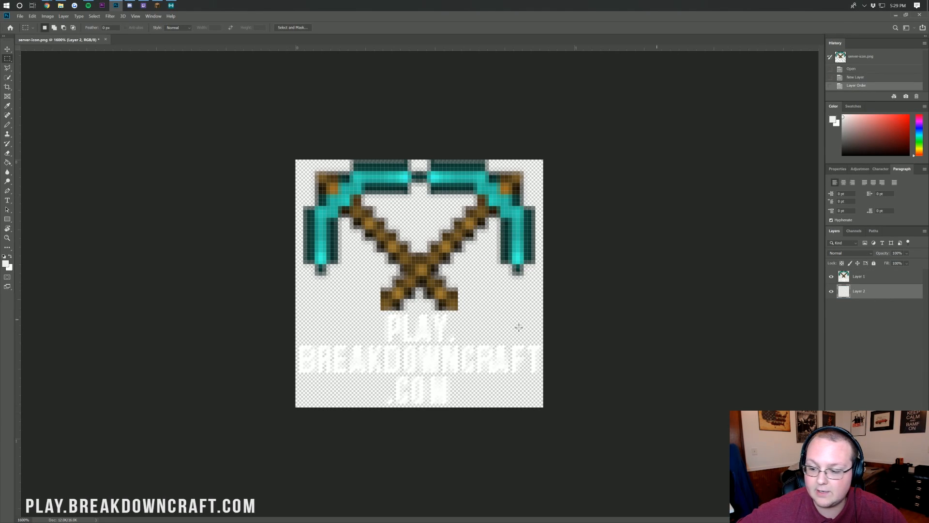
pyautogui.click(8, 162)
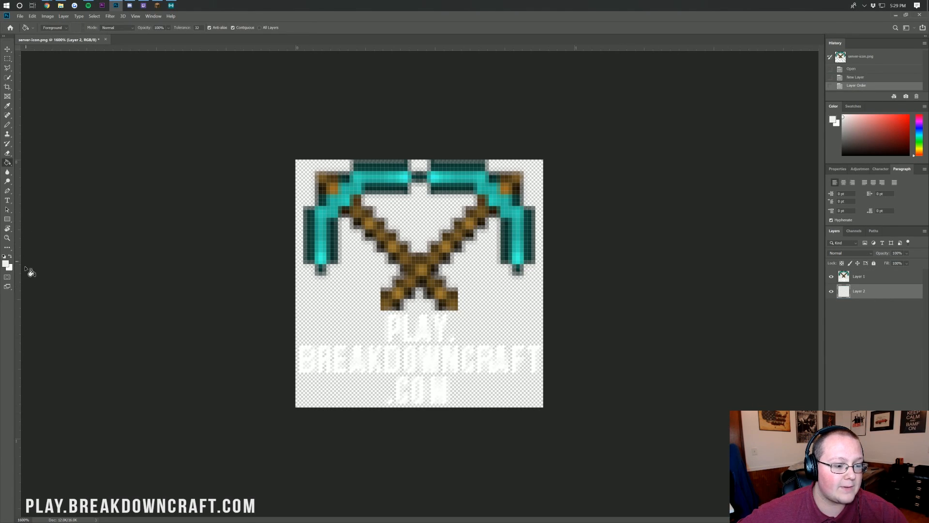
pyautogui.click(349, 316)
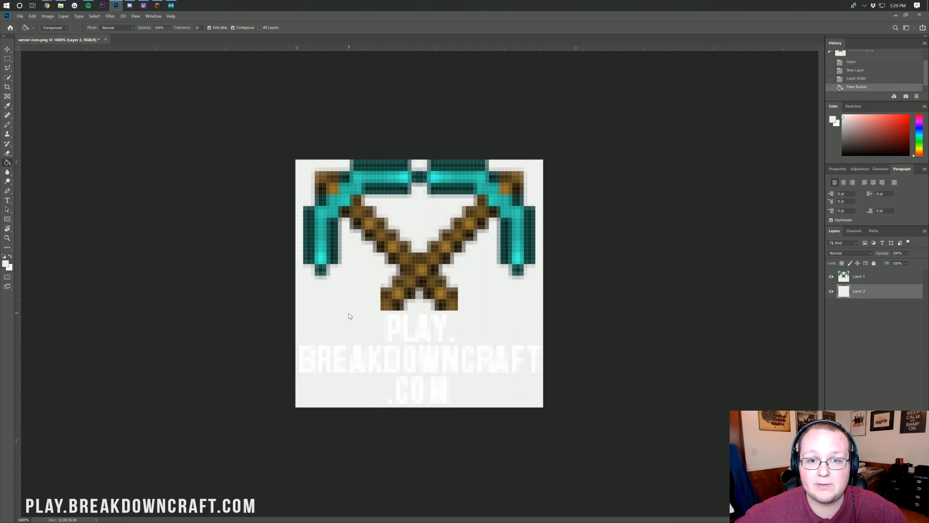
pyautogui.moveTo(324, 305)
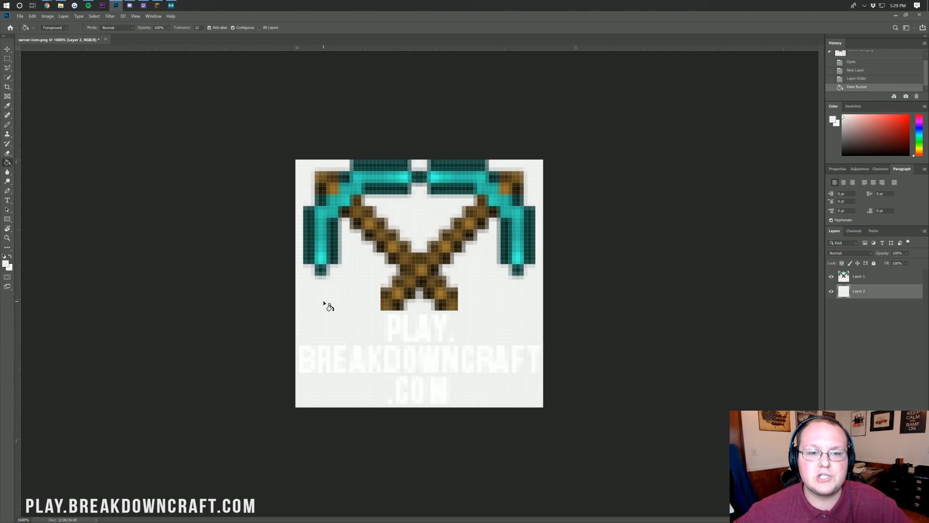
pyautogui.moveTo(35, 4)
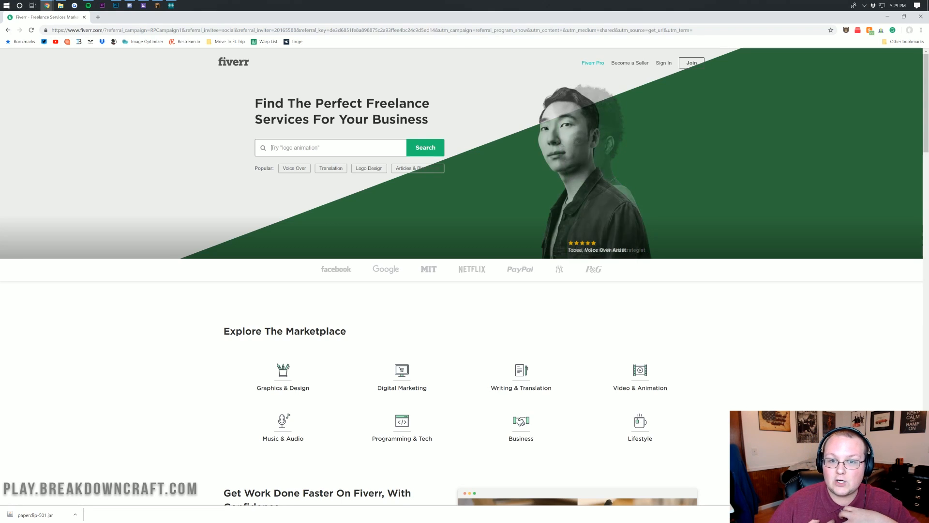
# - Search Fiverr for 'graphics design' services
pyautogui.write('g')
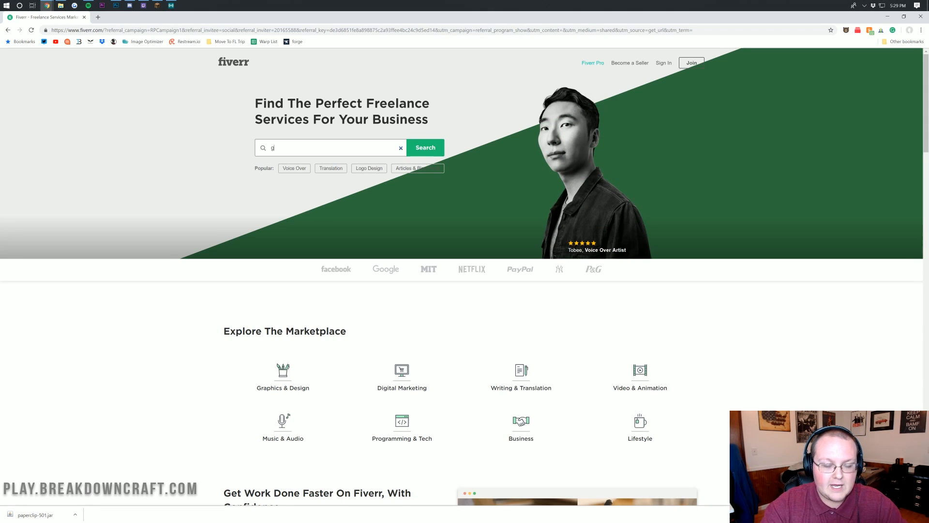
pyautogui.write('raphics des')
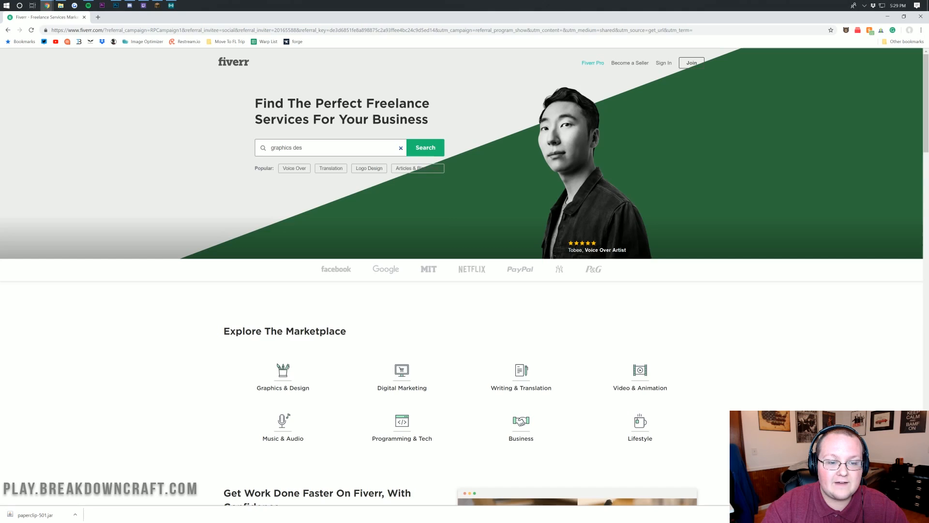
pyautogui.click(425, 147)
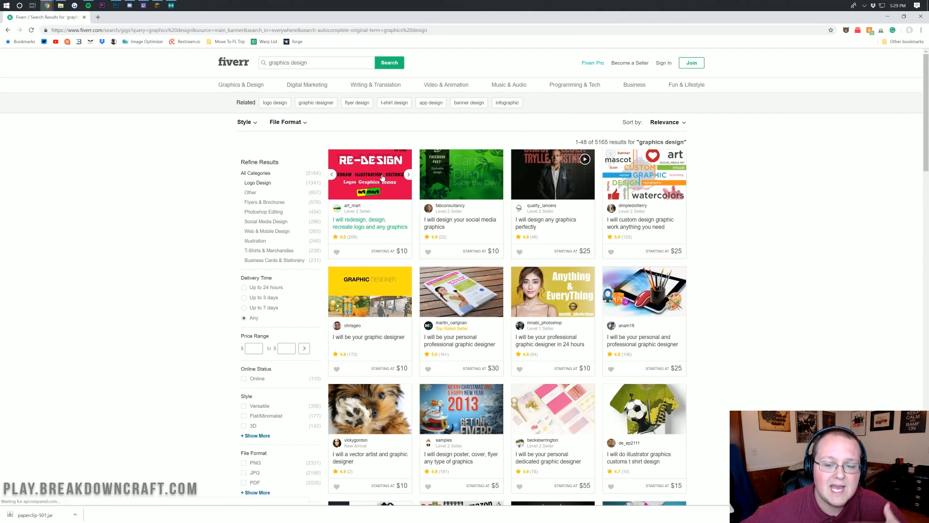
pyautogui.moveTo(460, 223)
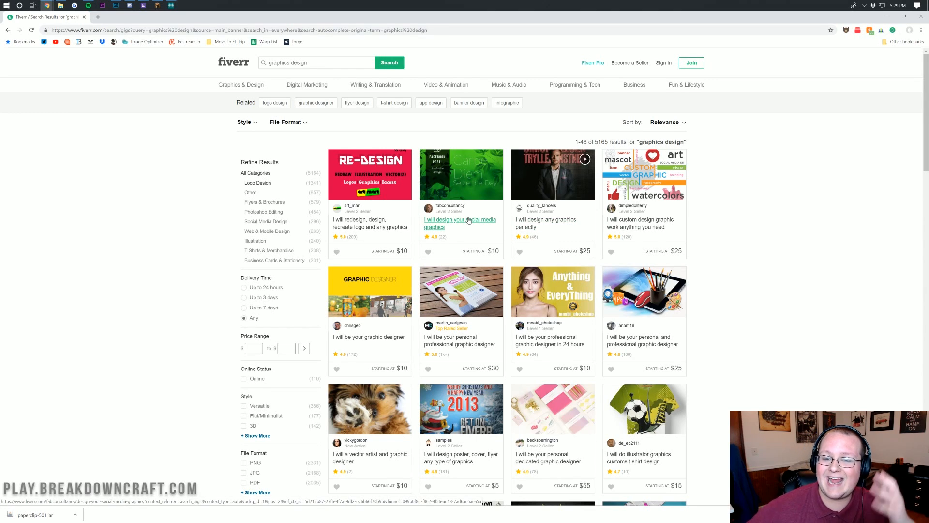
pyautogui.moveTo(468, 220)
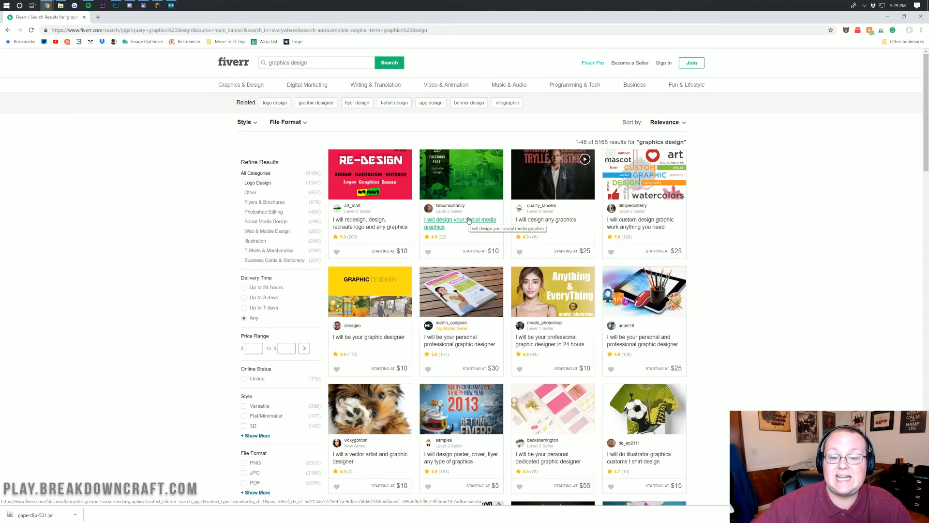
# - Scroll through the 5,165 graphics design gig listings and their starting prices
pyautogui.scroll(-3)
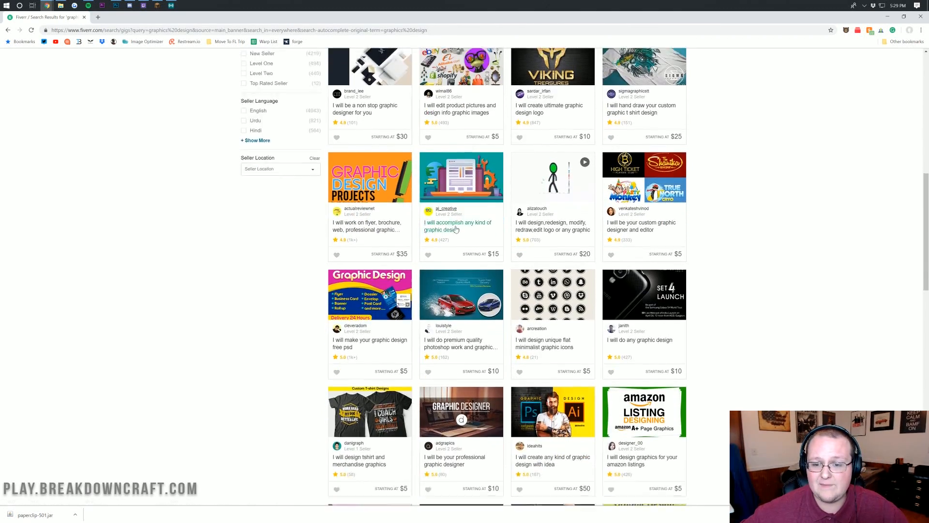
pyautogui.scroll(3)
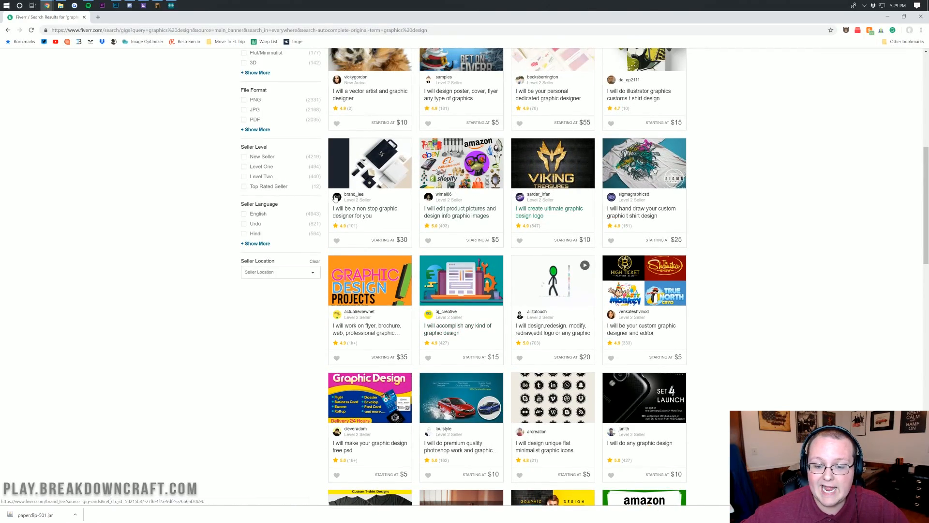
pyautogui.scroll(-3)
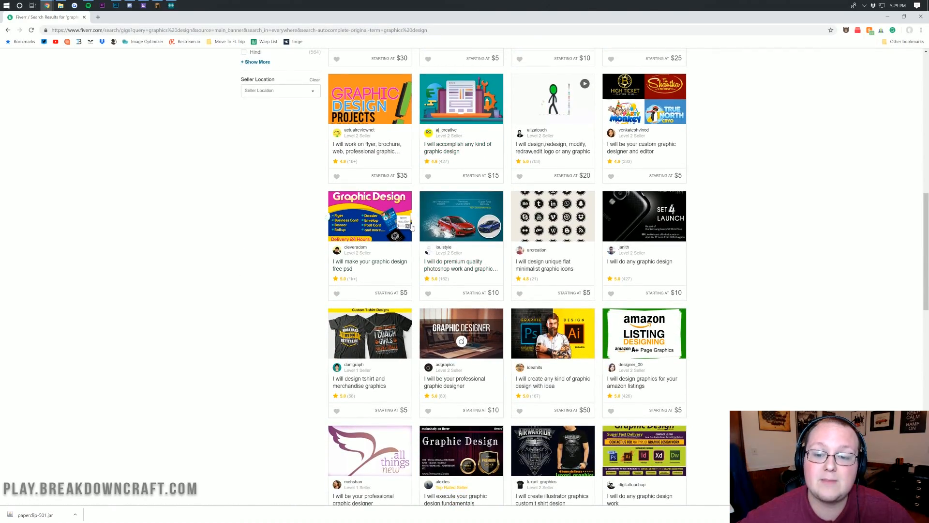
pyautogui.scroll(3)
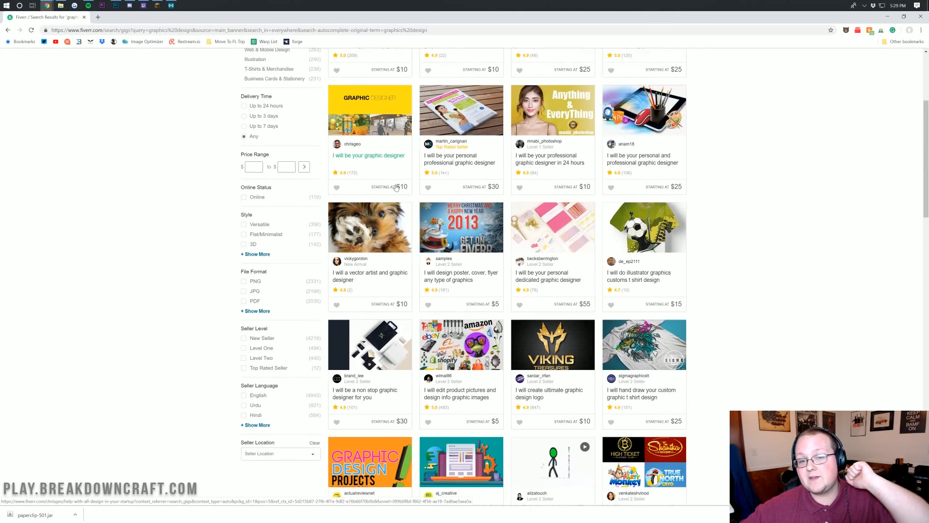
pyautogui.scroll(-3)
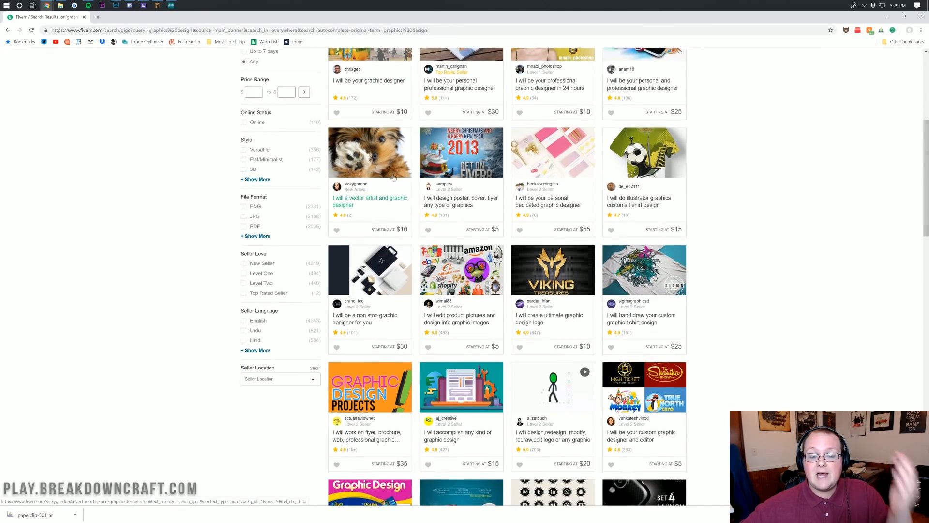
pyautogui.scroll(-3)
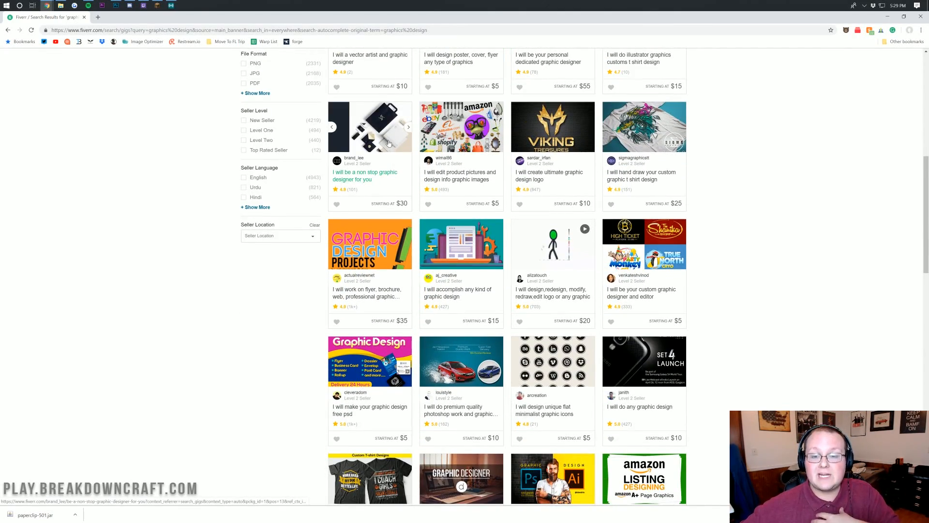
pyautogui.scroll(-3)
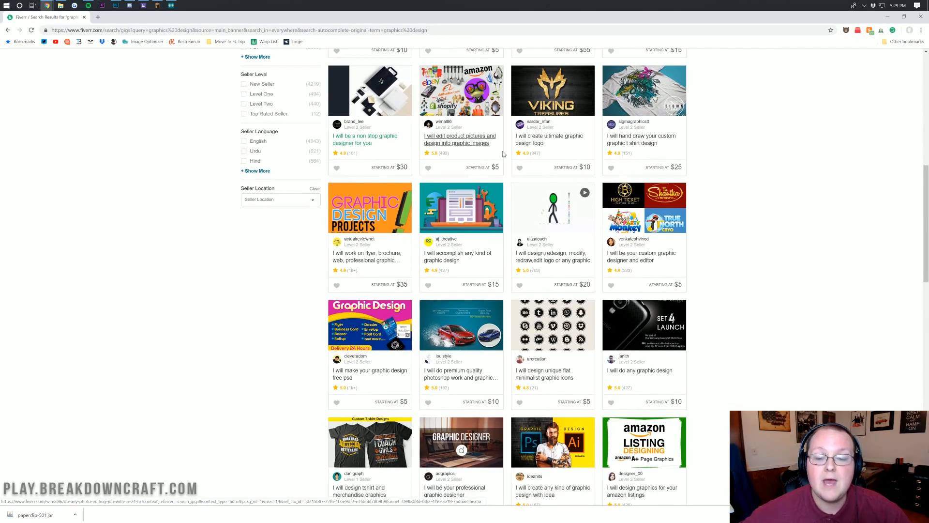
pyautogui.scroll(-3)
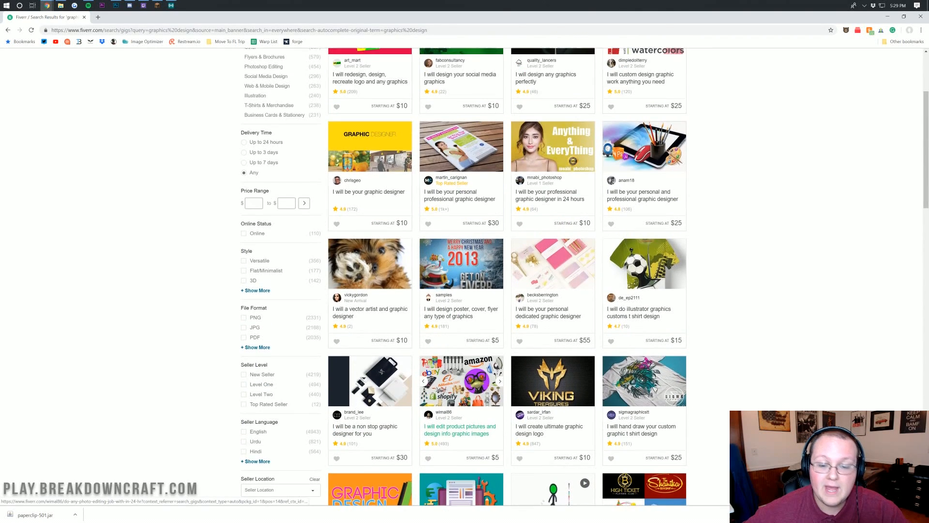
pyautogui.scroll(3)
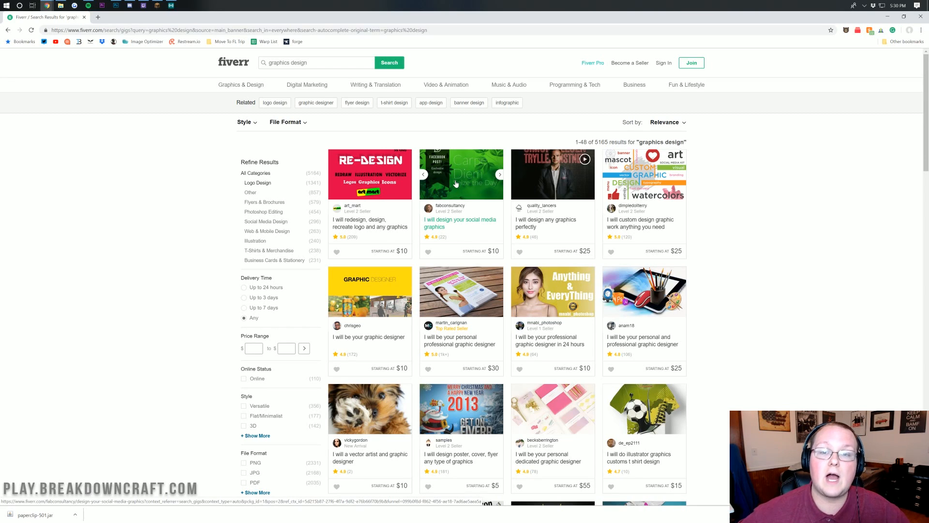
pyautogui.moveTo(451, 129)
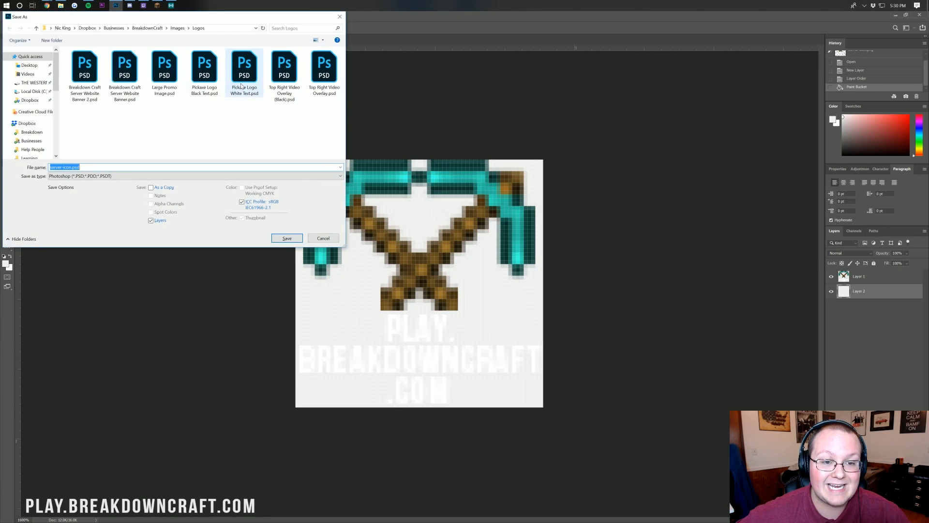
# - Choose Desktop as the location and PNG as the type, then save as server-icon.png
pyautogui.click(29, 66)
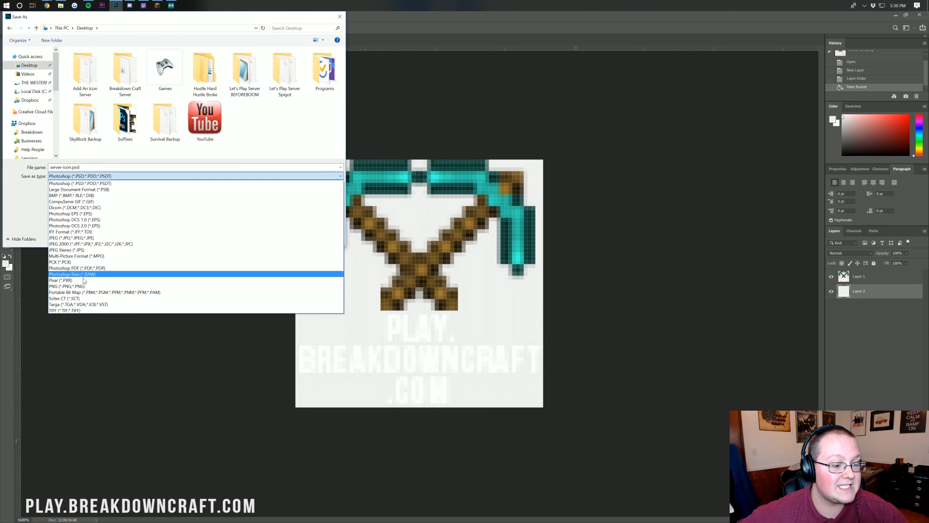
pyautogui.click(67, 287)
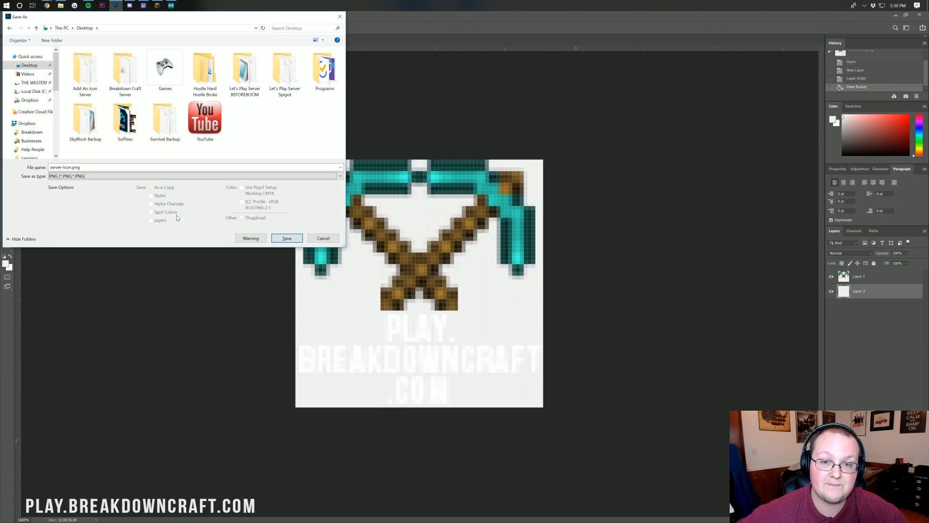
pyautogui.tripleClick(178, 167)
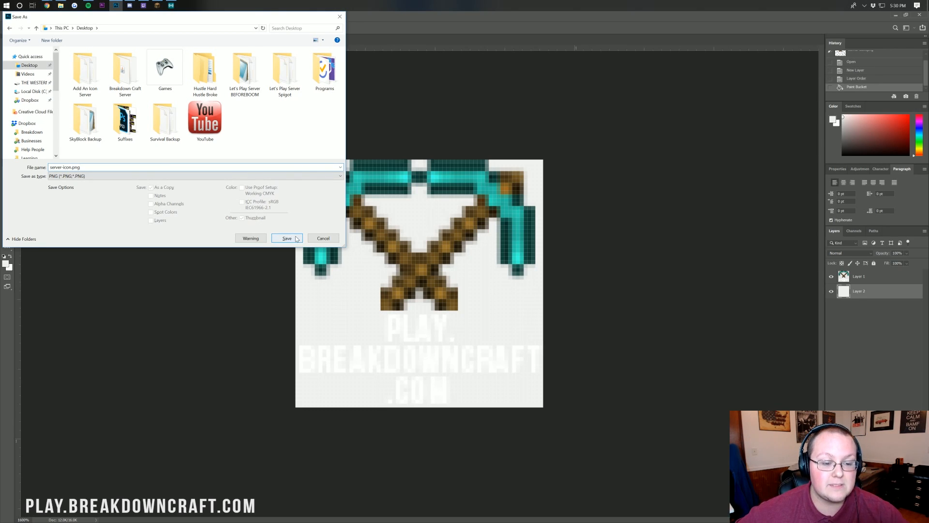
pyautogui.click(286, 238)
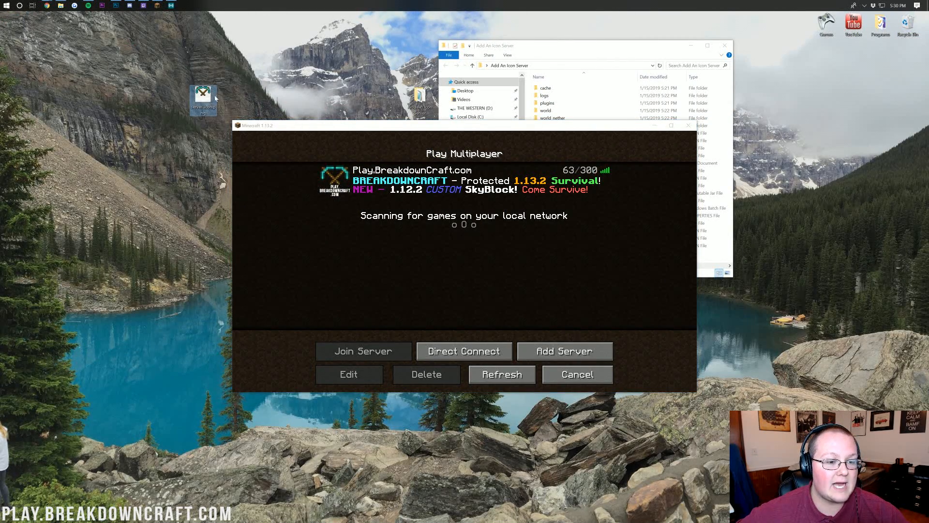
pyautogui.moveTo(204, 101)
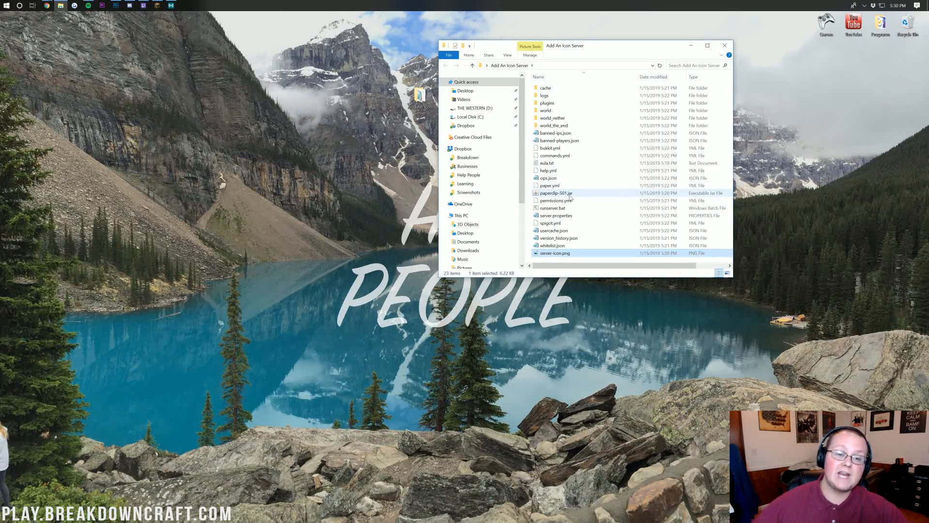
pyautogui.moveTo(555, 193)
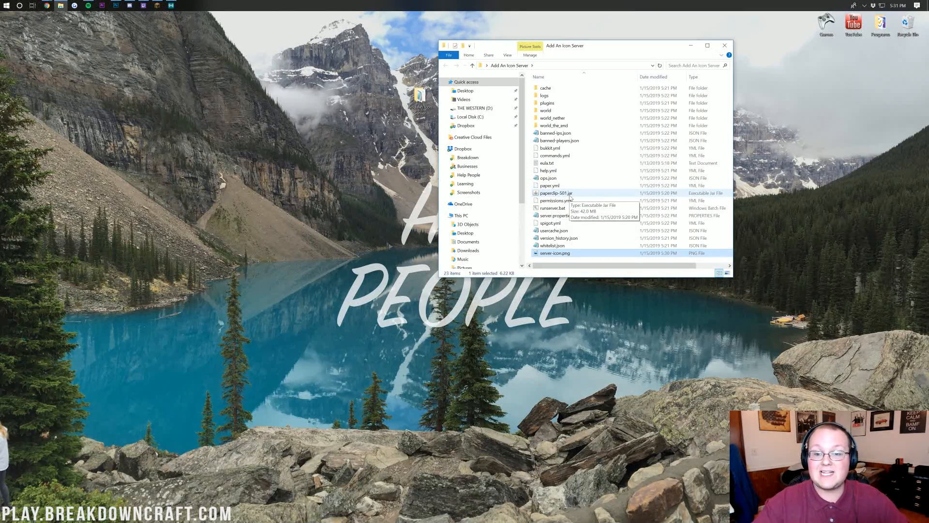
pyautogui.moveTo(581, 208)
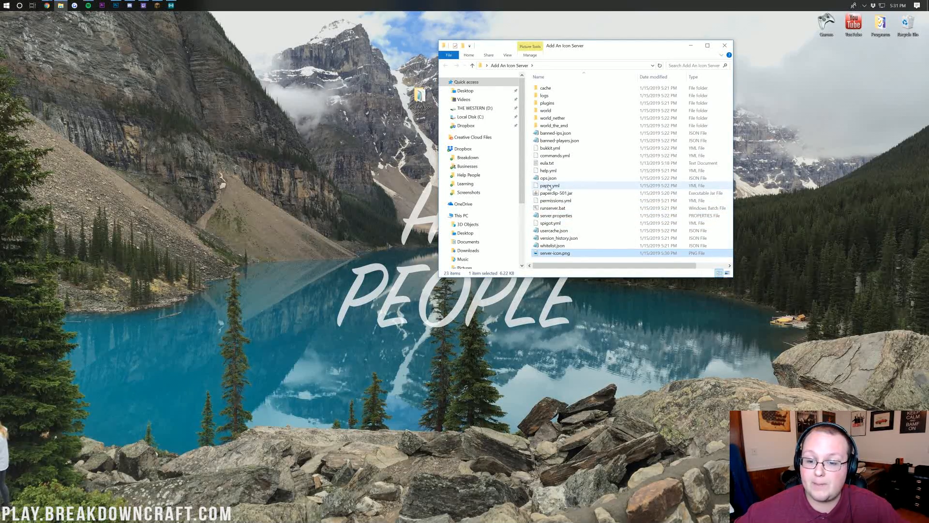
pyautogui.moveTo(549, 185)
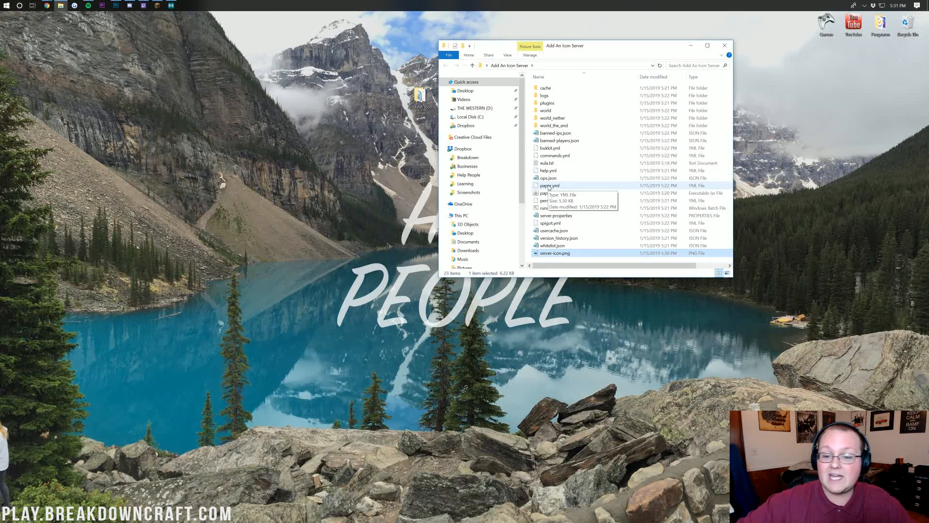
pyautogui.moveTo(547, 163)
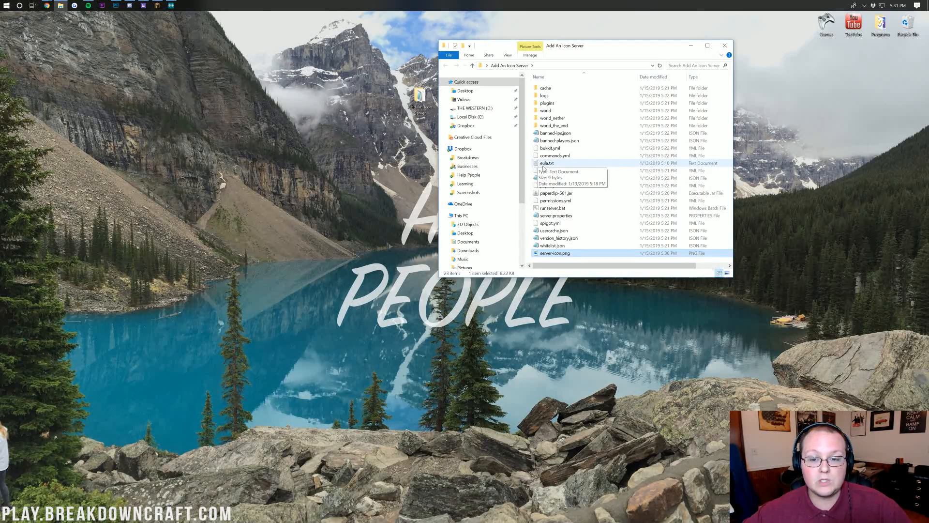
# - Select runserver.bat and launch the Minecraft server from it
pyautogui.click(545, 208)
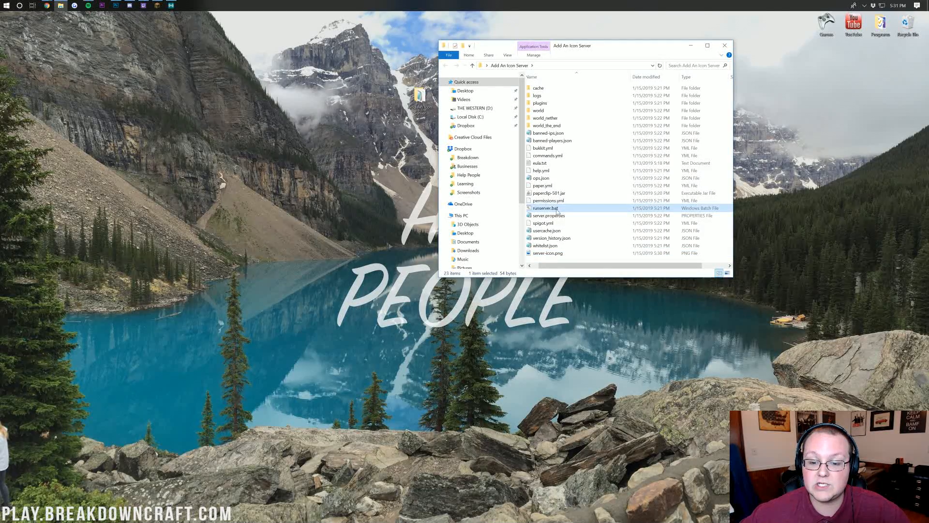
pyautogui.doubleClick(545, 208)
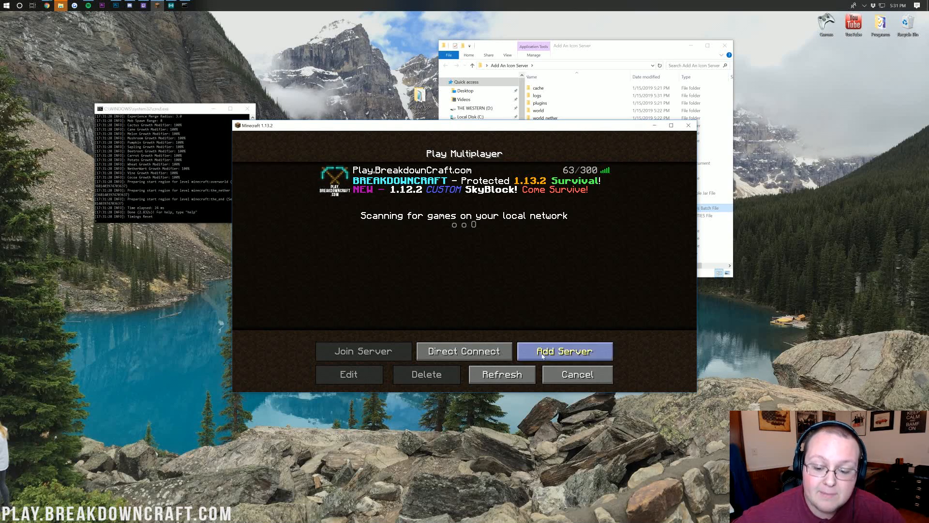
# - Create a multiplayer server entry named 'Icon Server' with address 192.168.1.1
pyautogui.click(563, 350)
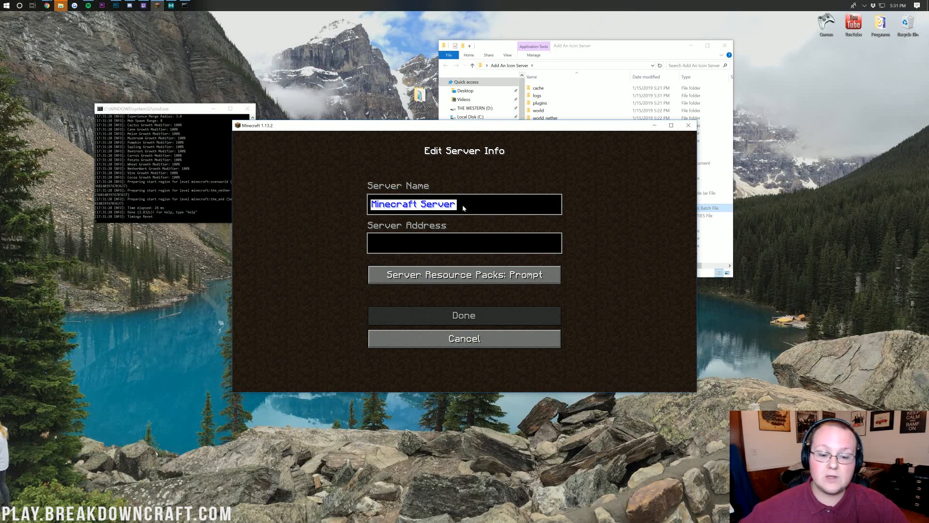
pyautogui.write('Icon Serve')
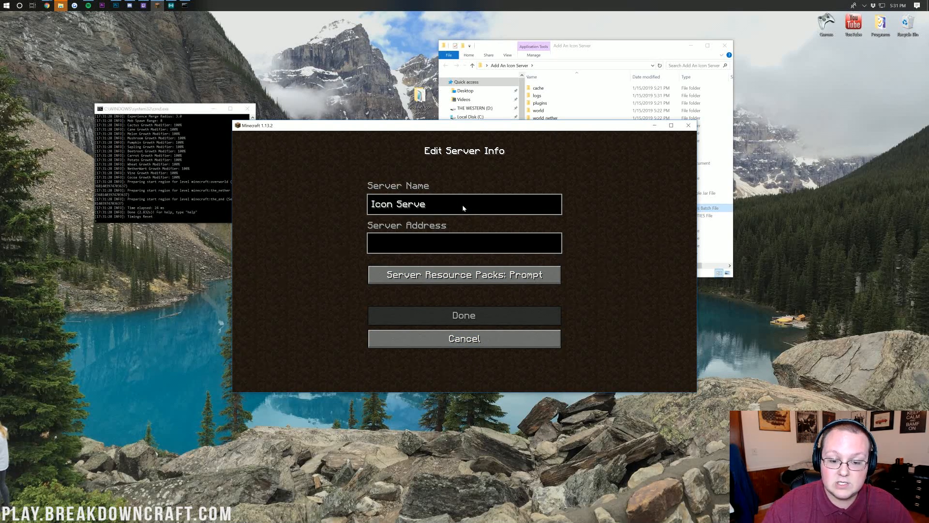
pyautogui.write('1')
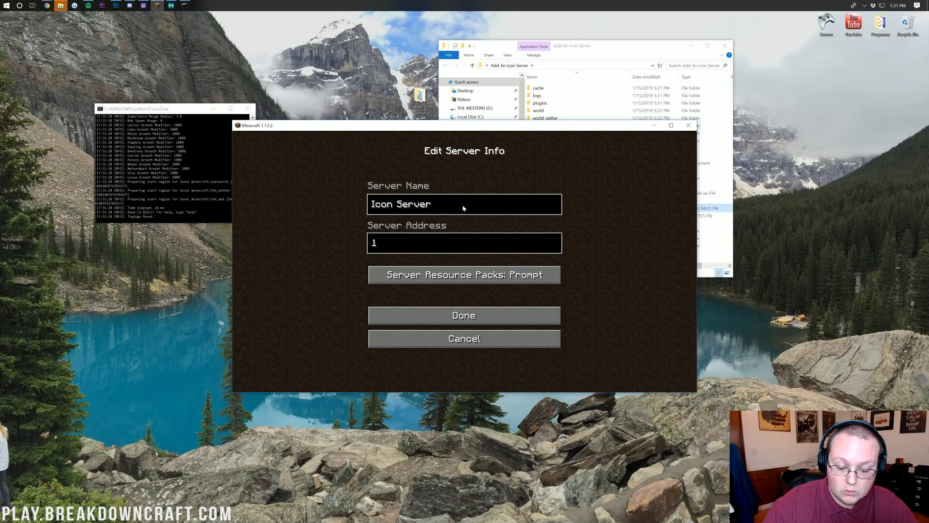
pyautogui.write('92.1')
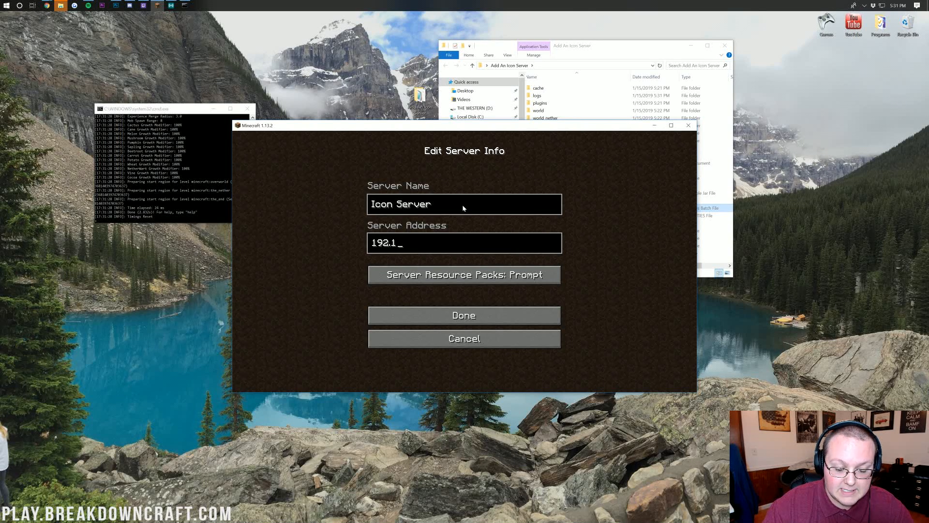
pyautogui.write('68.1.1')
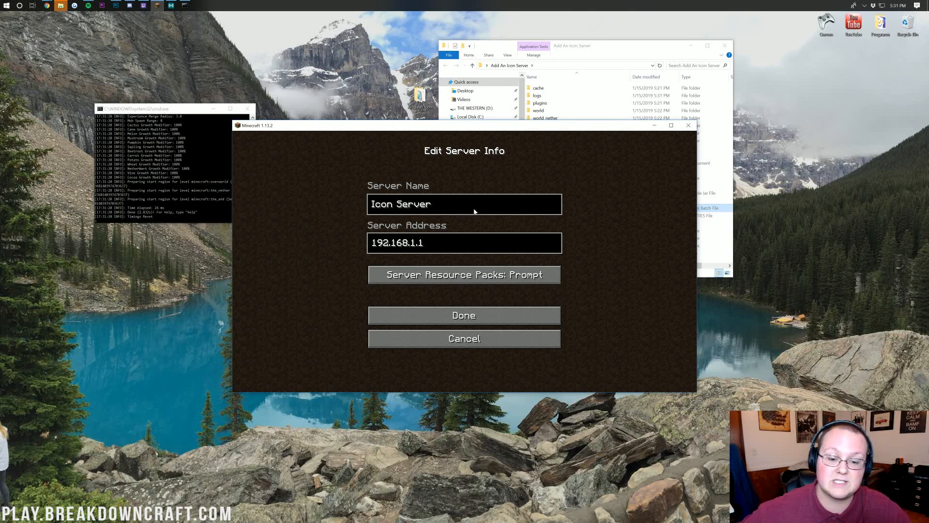
pyautogui.click(464, 315)
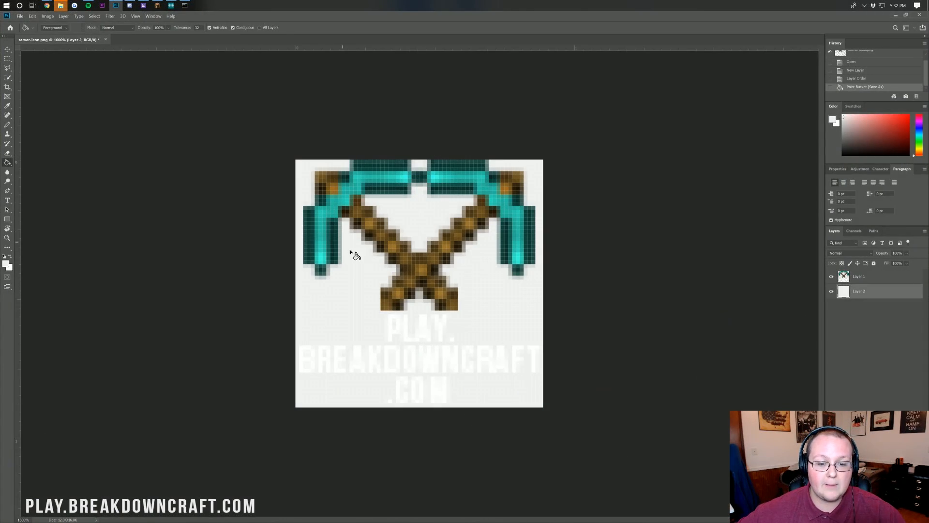
# - Pick black as the fill colour and paint-bucket the icon's light background
pyautogui.click(835, 121)
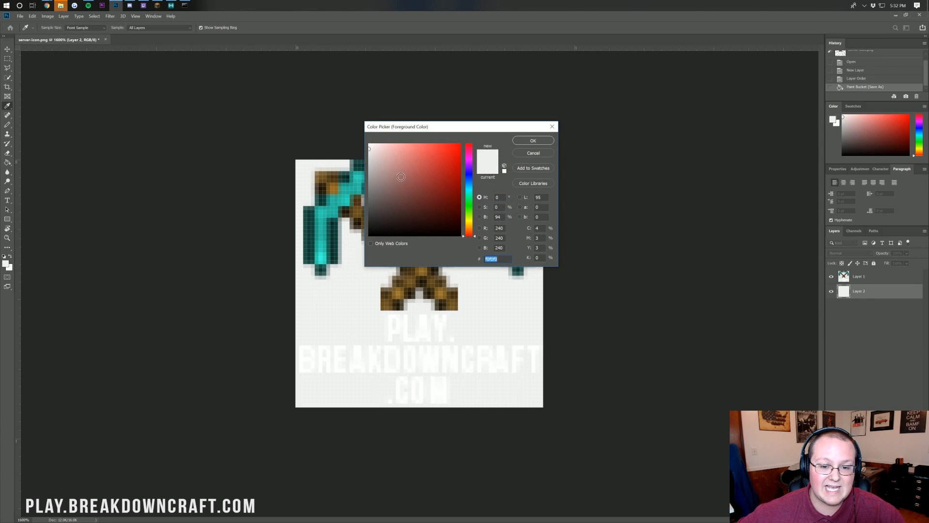
pyautogui.click(531, 141)
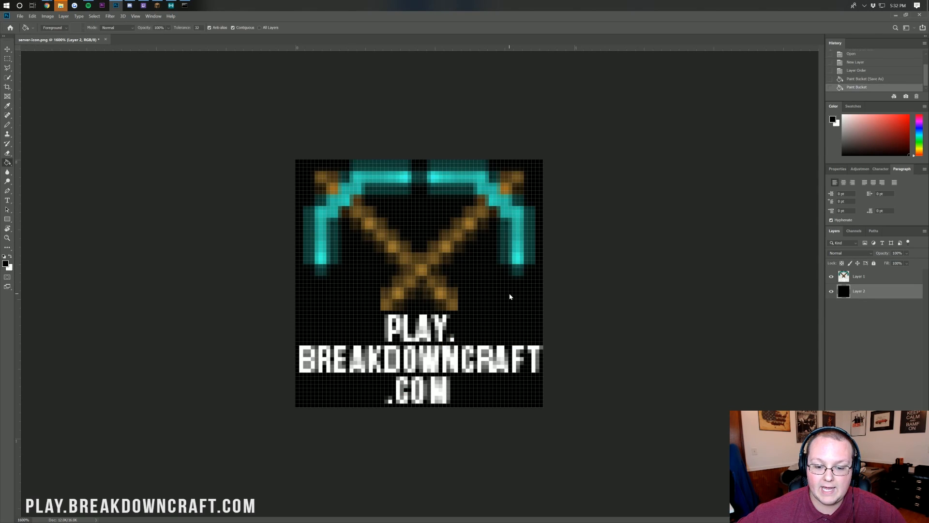
pyautogui.moveTo(604, 293)
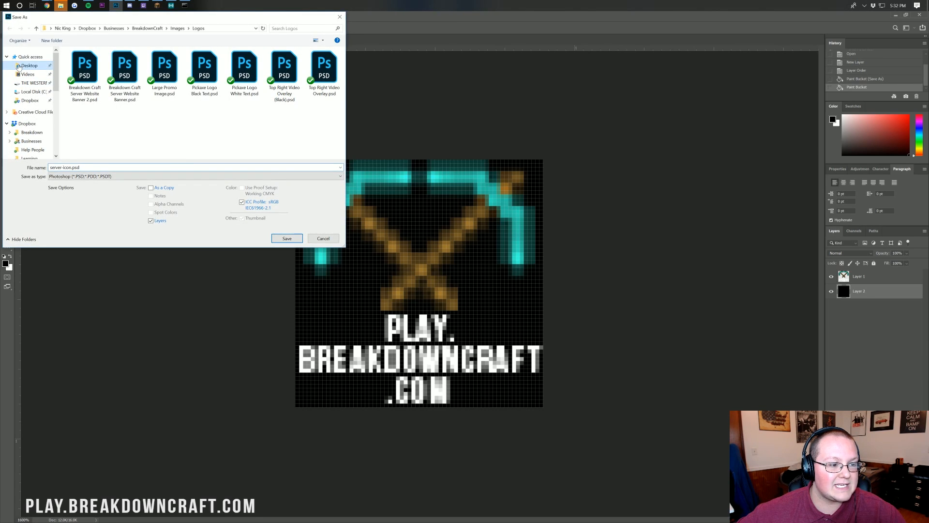
# - Save the icon as PNG over server-icon.png in Desktop > Add An Icon Server, confirming PNG options
pyautogui.click(28, 65)
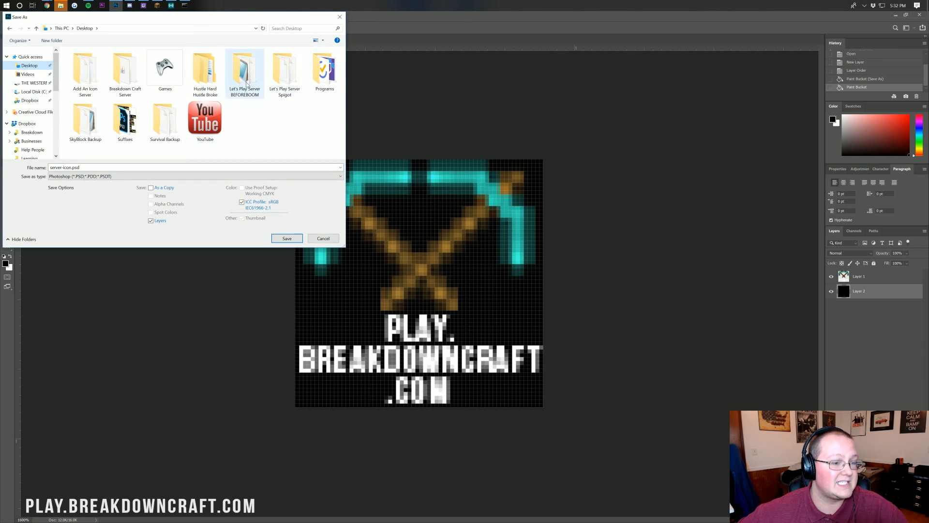
pyautogui.moveTo(85, 77)
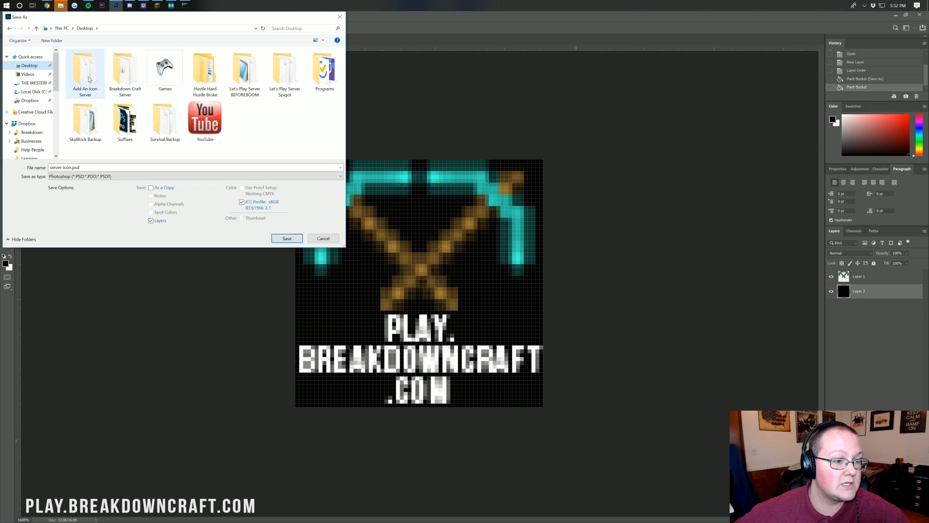
pyautogui.doubleClick(84, 69)
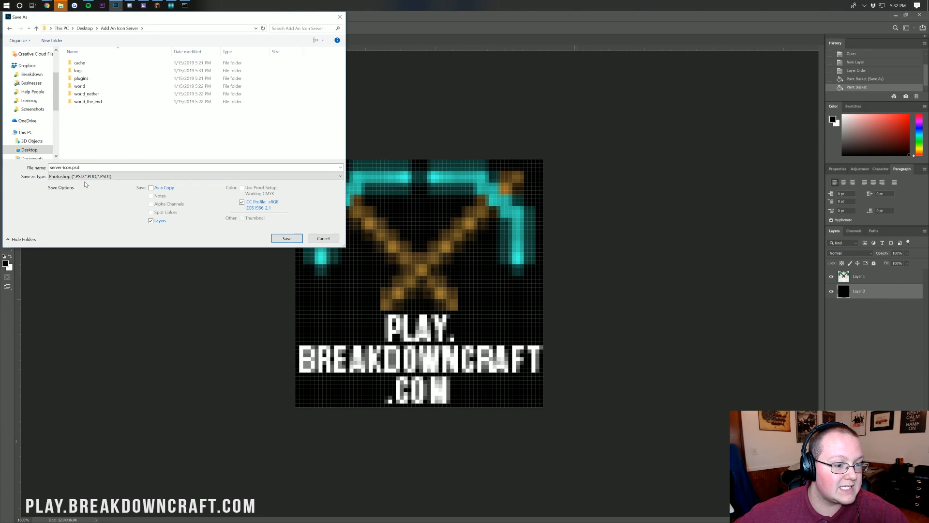
pyautogui.click(195, 177)
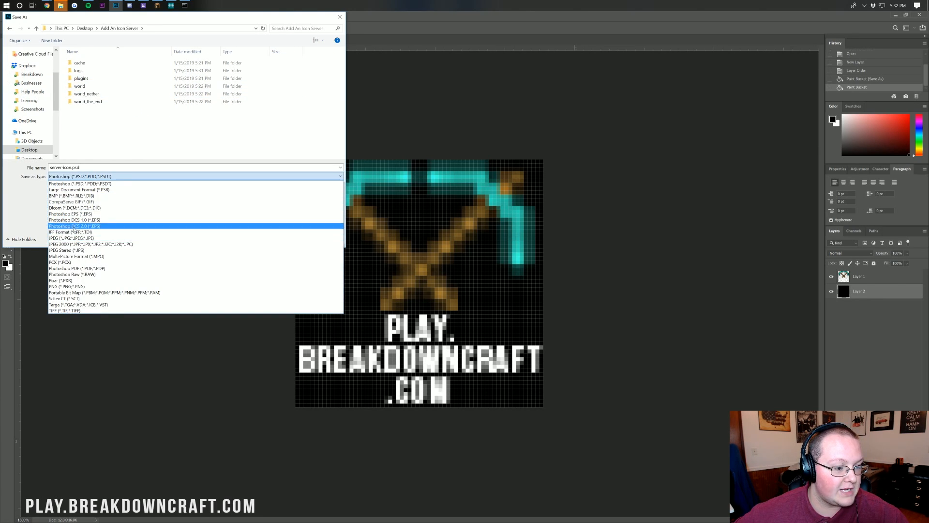
pyautogui.click(59, 286)
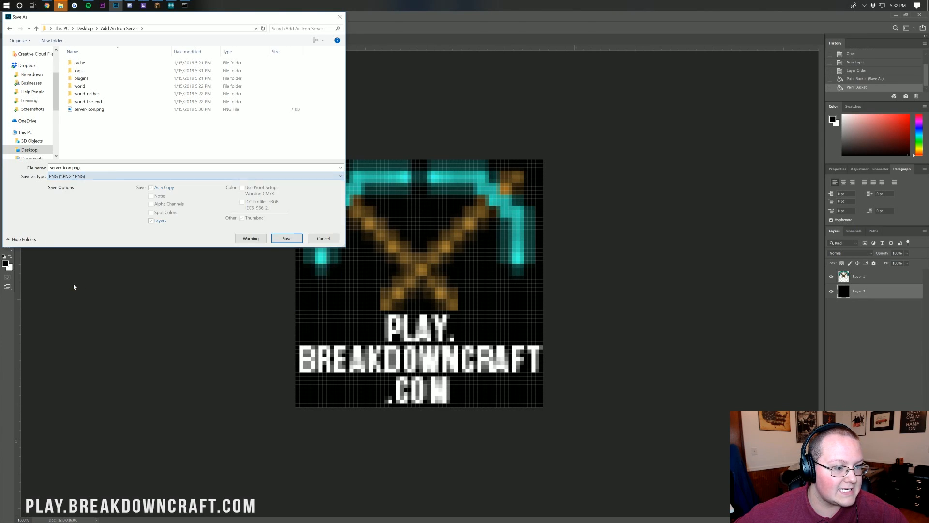
pyautogui.click(89, 108)
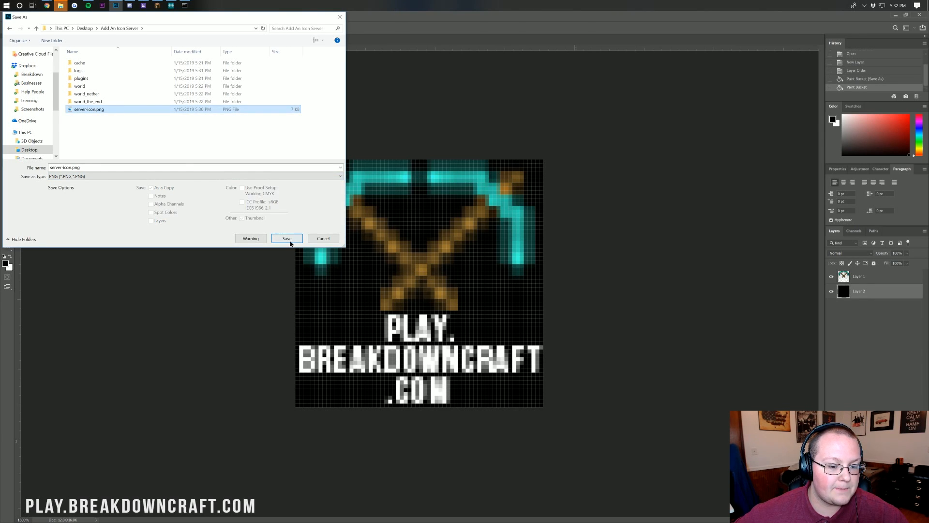
pyautogui.click(287, 238)
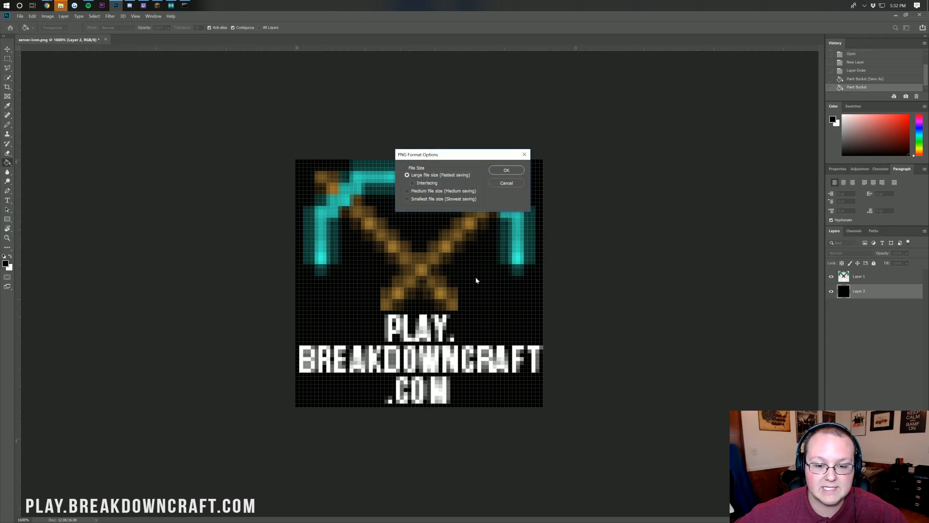
pyautogui.click(506, 170)
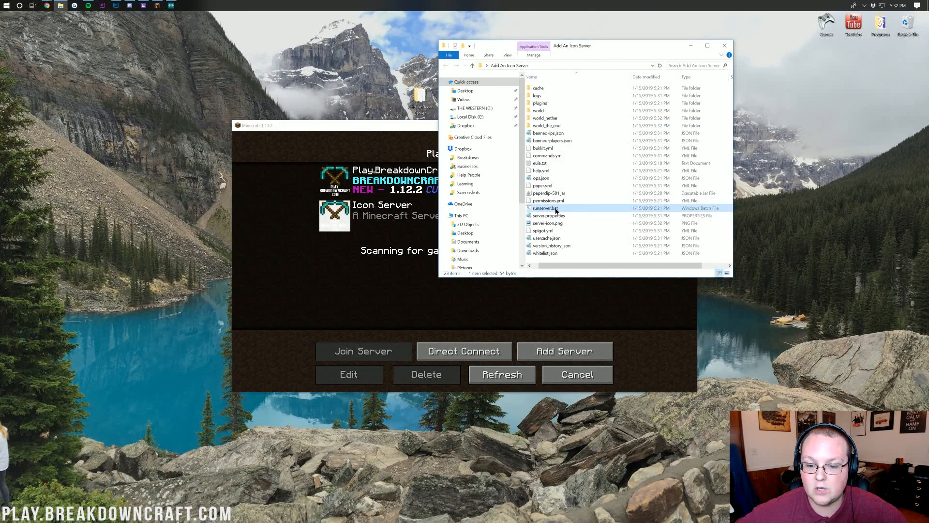
# - Restart the server, refresh the multiplayer list twice, and select server-icon.png in File Explorer
pyautogui.doubleClick(545, 207)
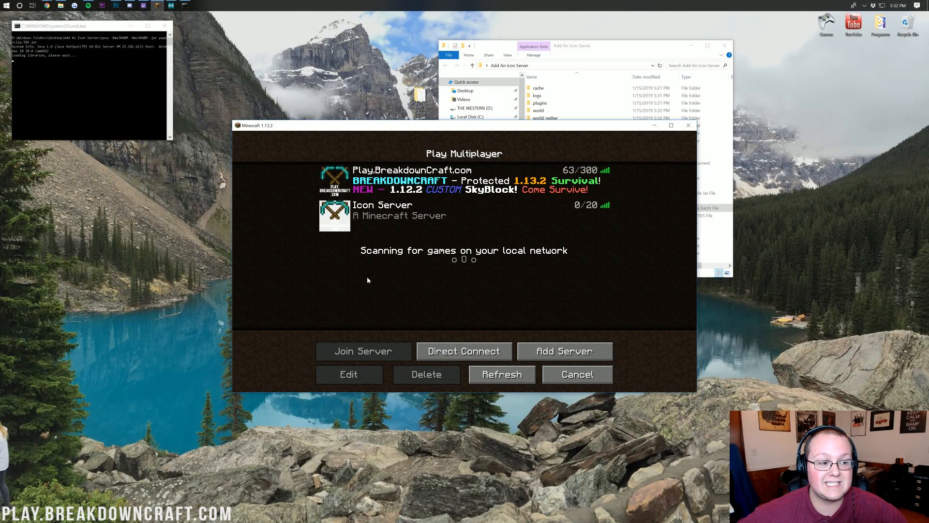
pyautogui.moveTo(395, 285)
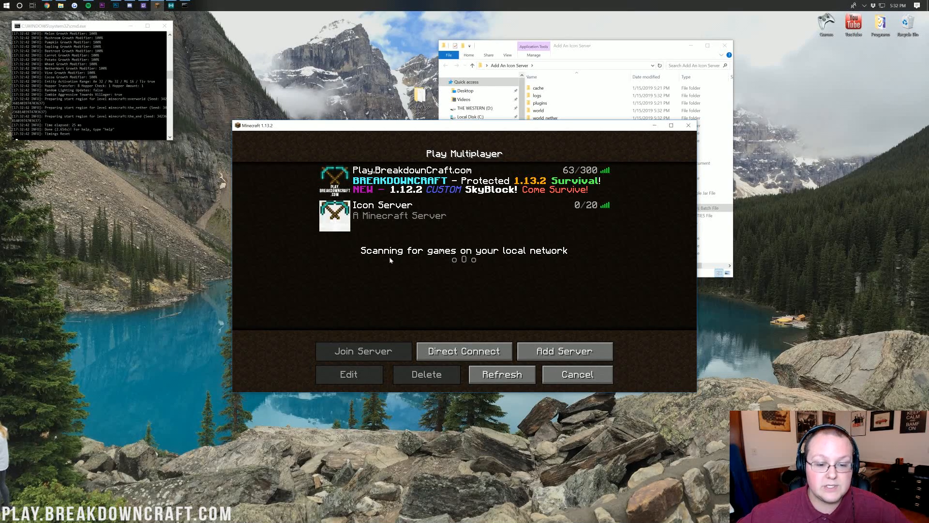
pyautogui.click(501, 374)
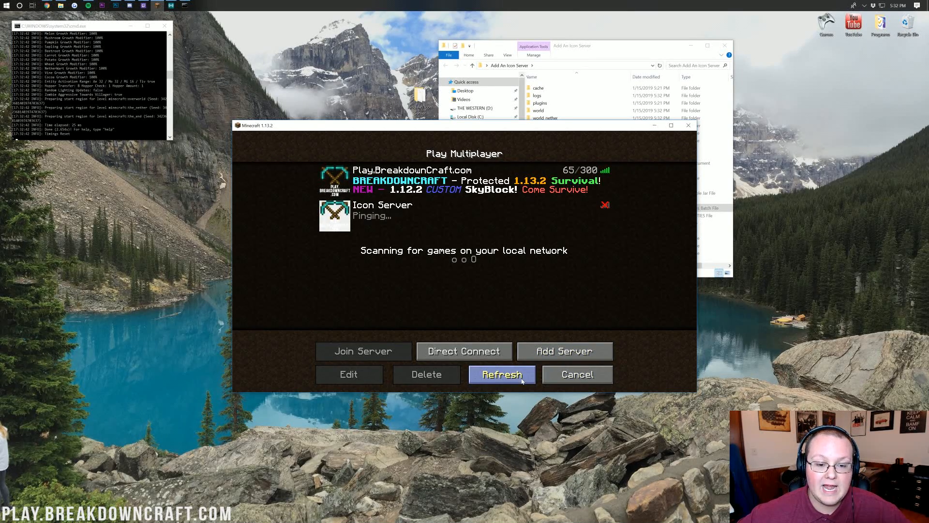
pyautogui.click(501, 374)
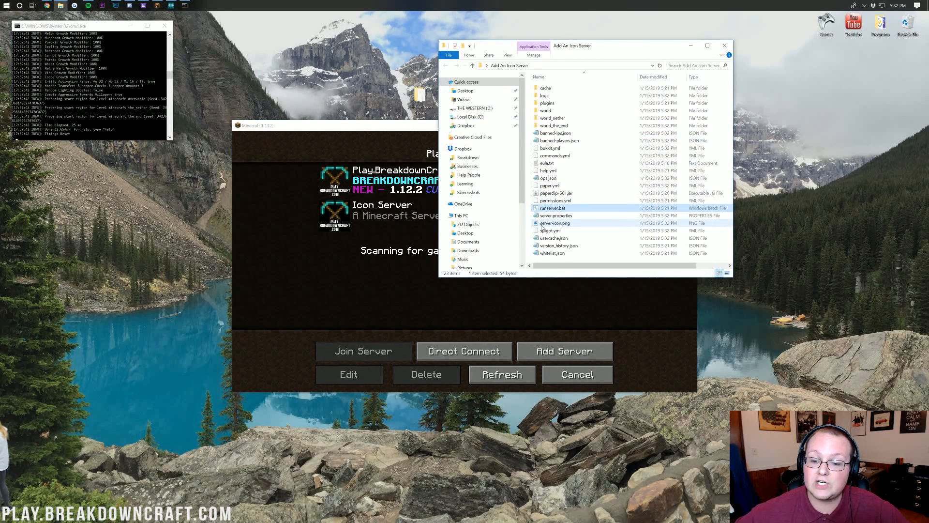
pyautogui.moveTo(554, 223)
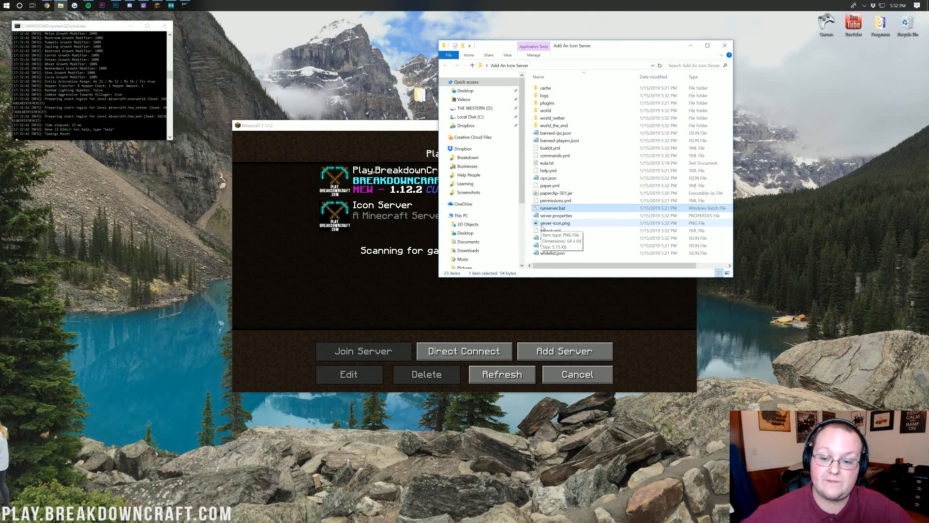
pyautogui.click(555, 223)
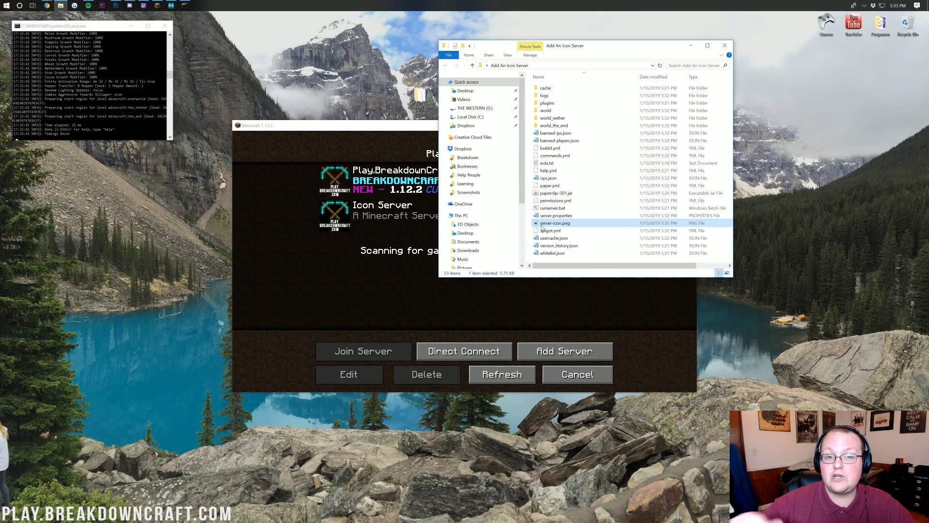